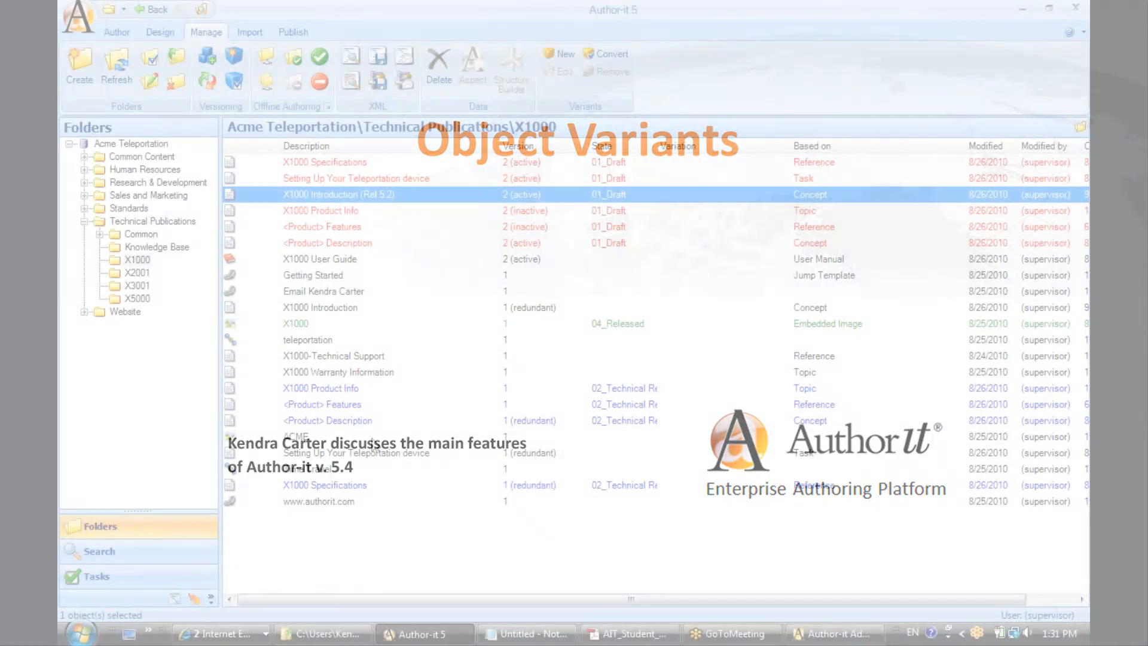
mouse_move(219, 634)
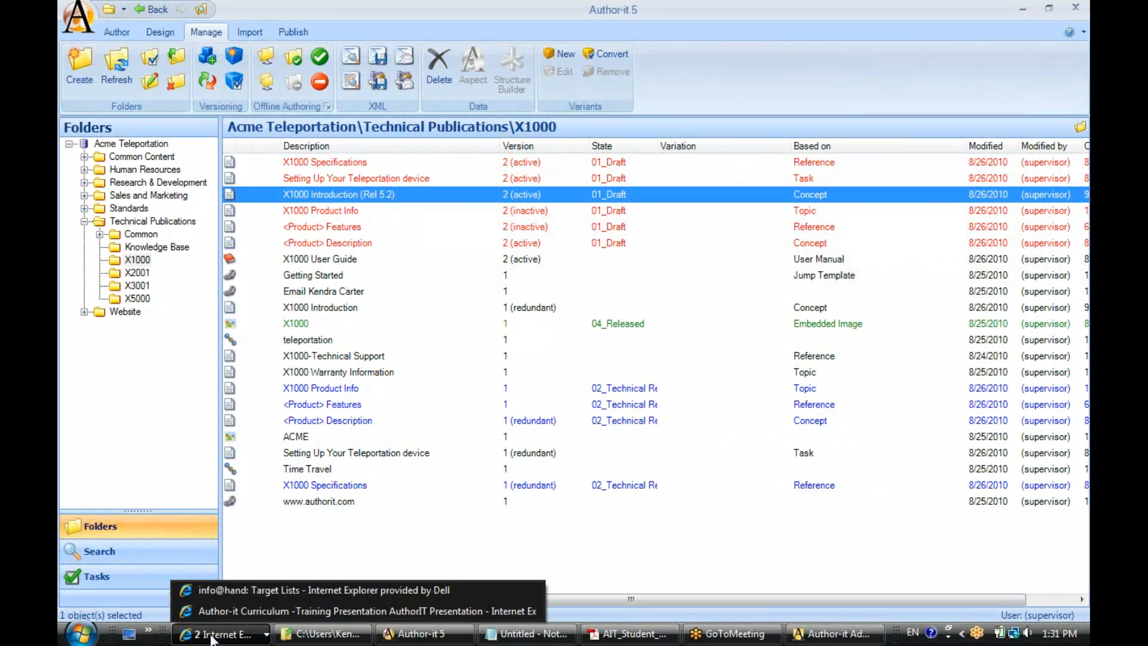
Bring the Author-it Curriculum Training Presentation window to the front from the taskbar.
click(362, 610)
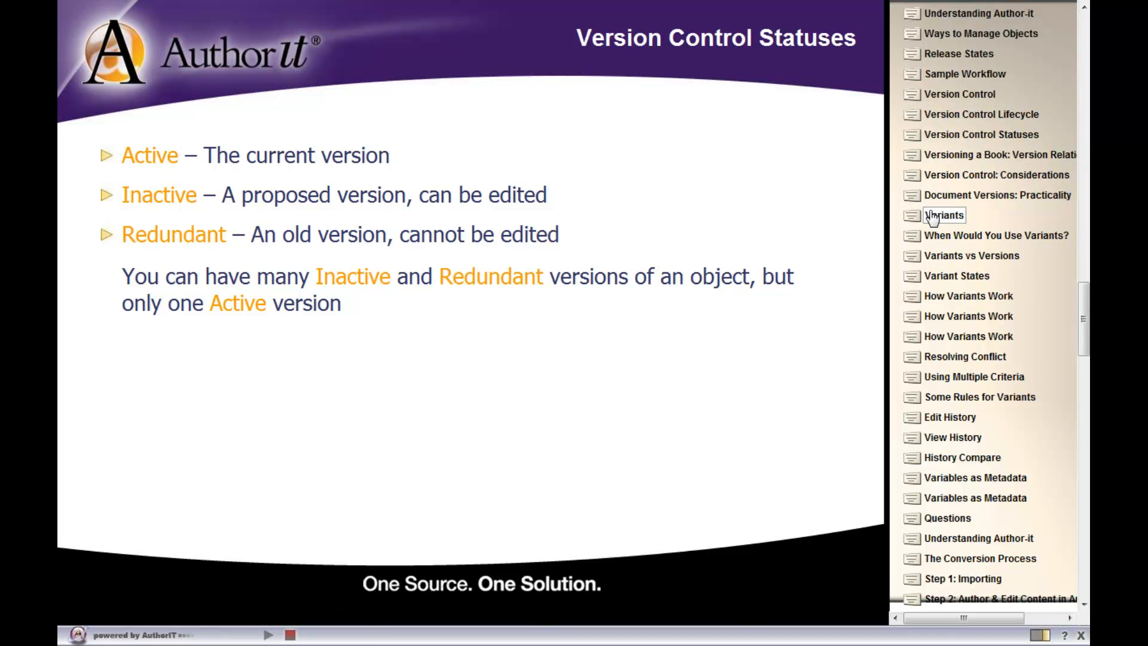
Show the Variants slide from the slide list.
click(945, 215)
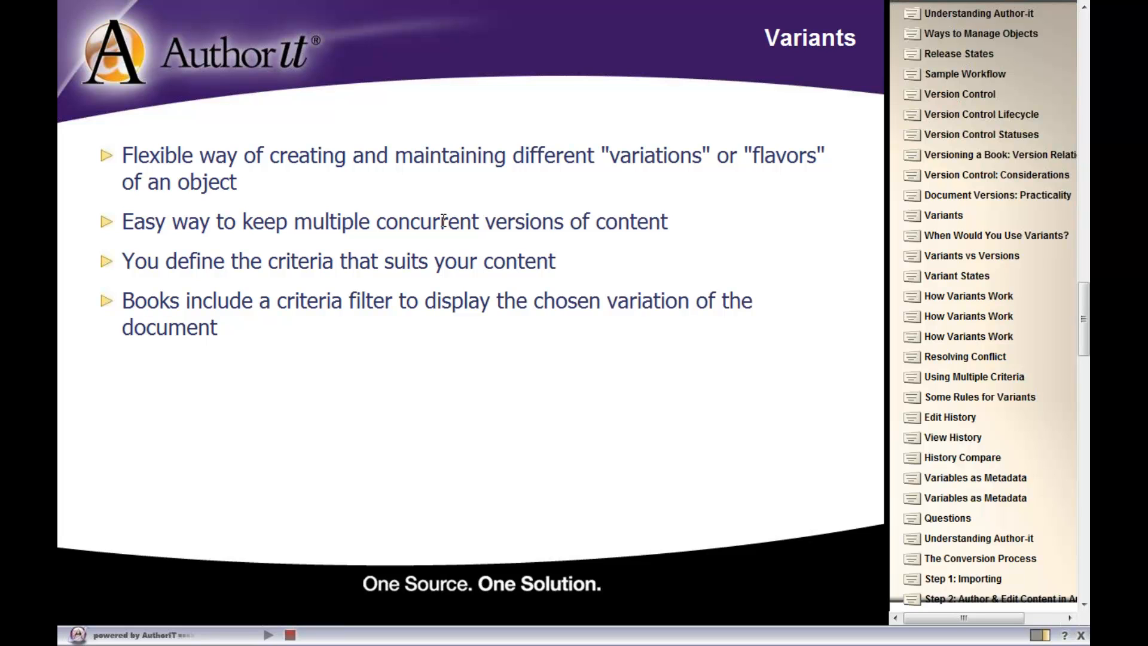
Show the 'When Would You Use Variants?' slide from the outline.
click(997, 235)
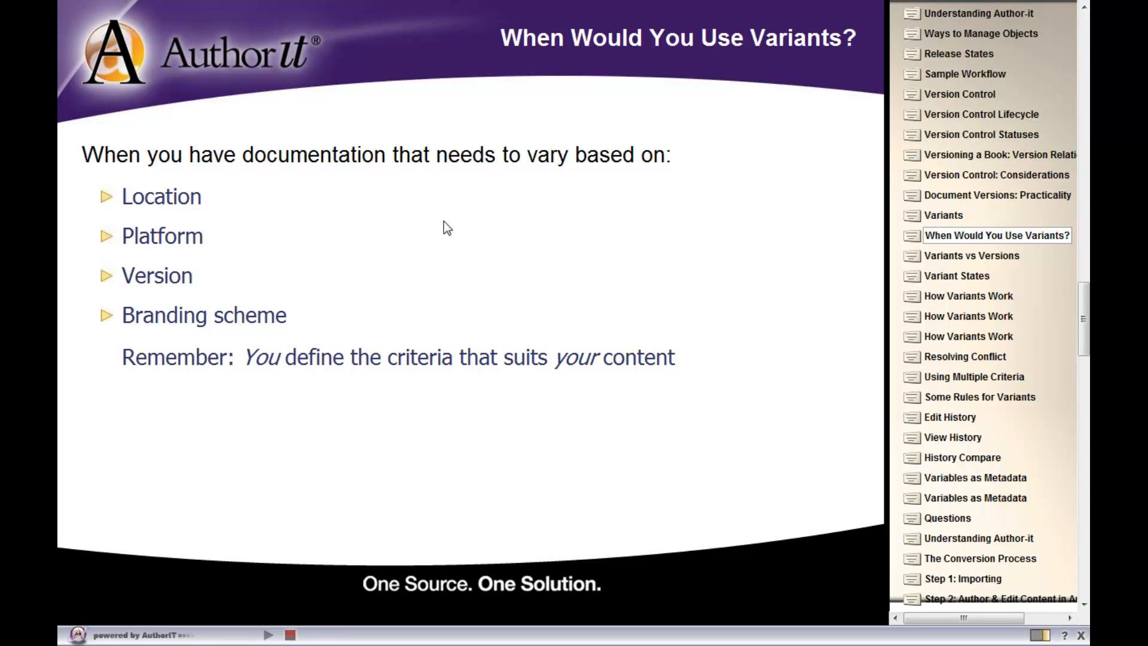
Show the 'Variants vs Versions' slide from the outline.
click(972, 256)
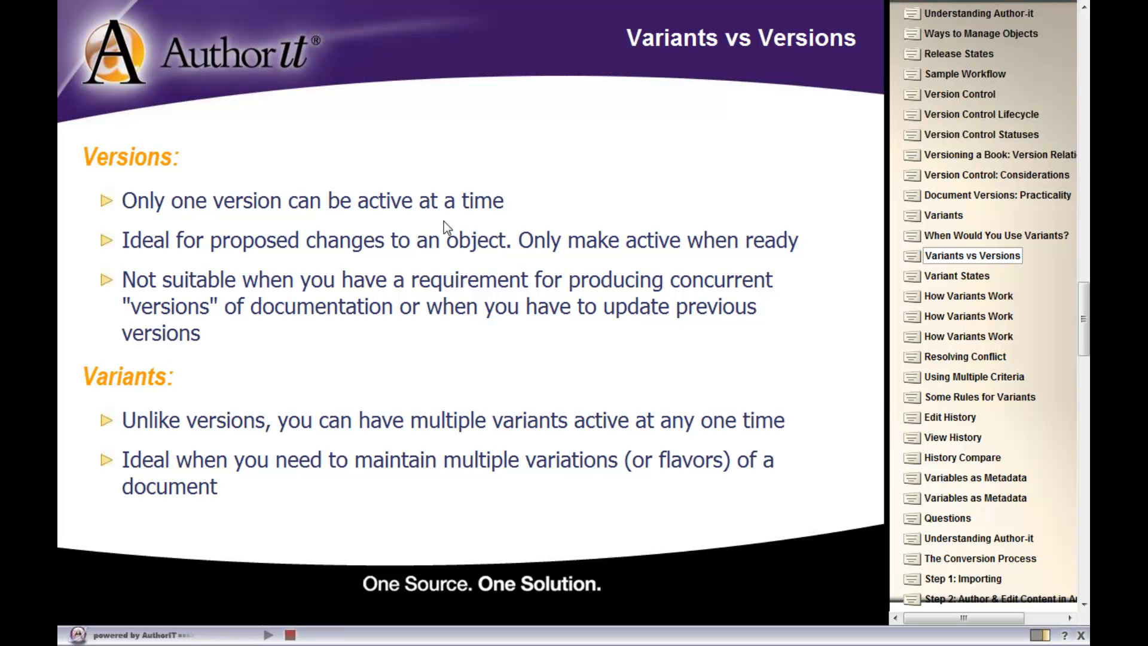
Show the 'Variant States' slide from the outline.
click(957, 275)
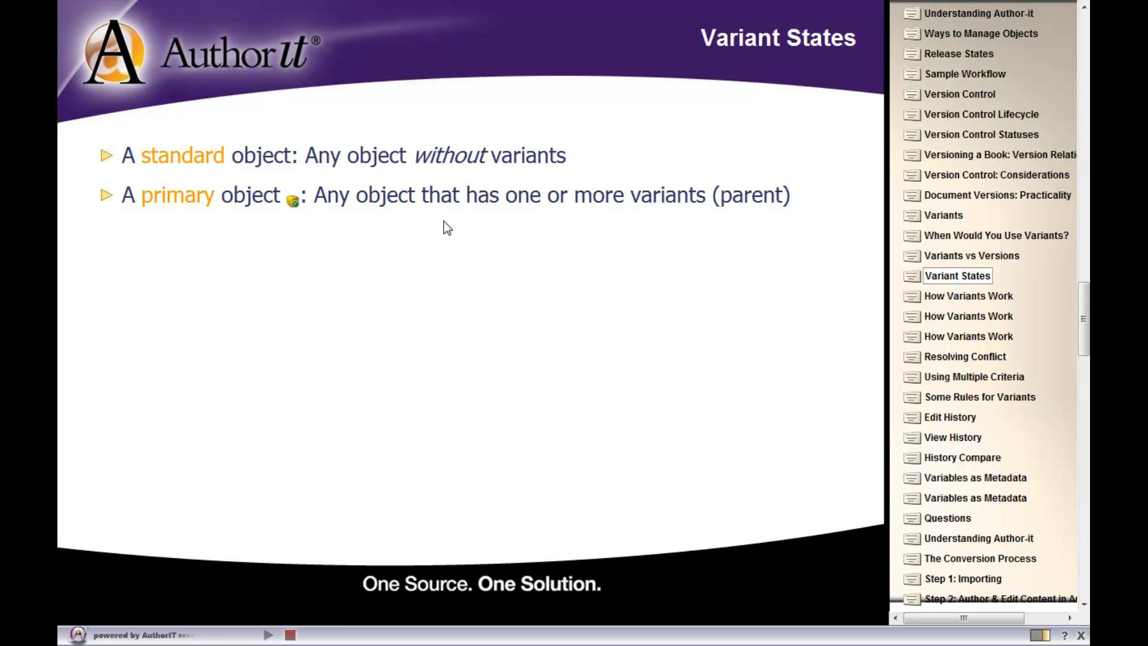
mouse_move(439, 229)
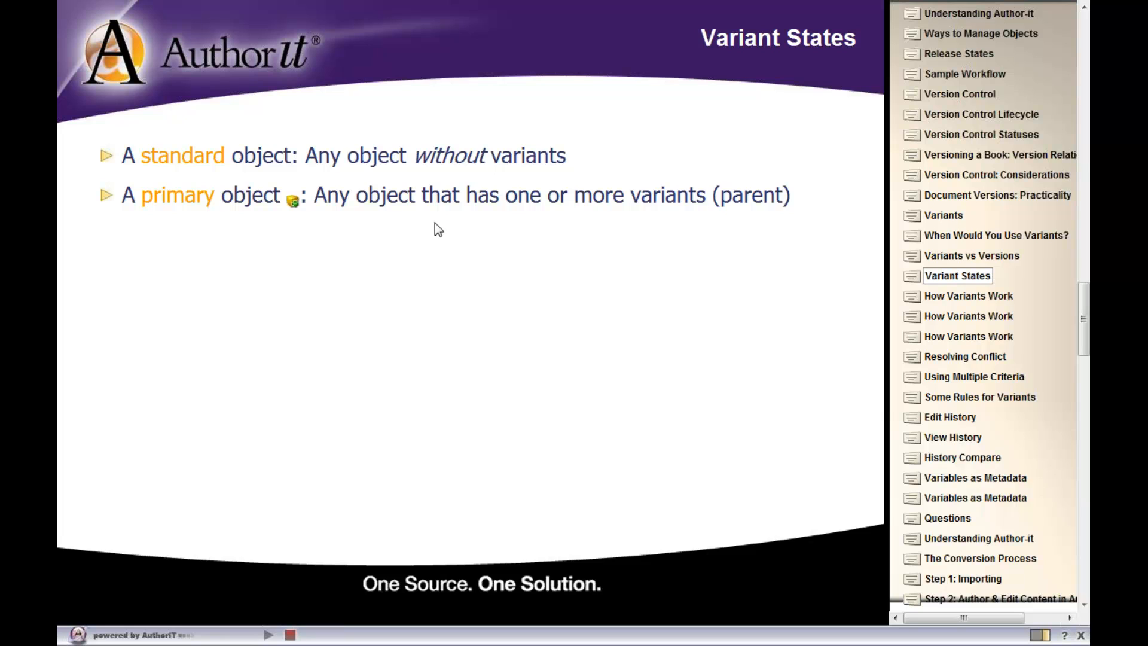
mouse_move(280, 215)
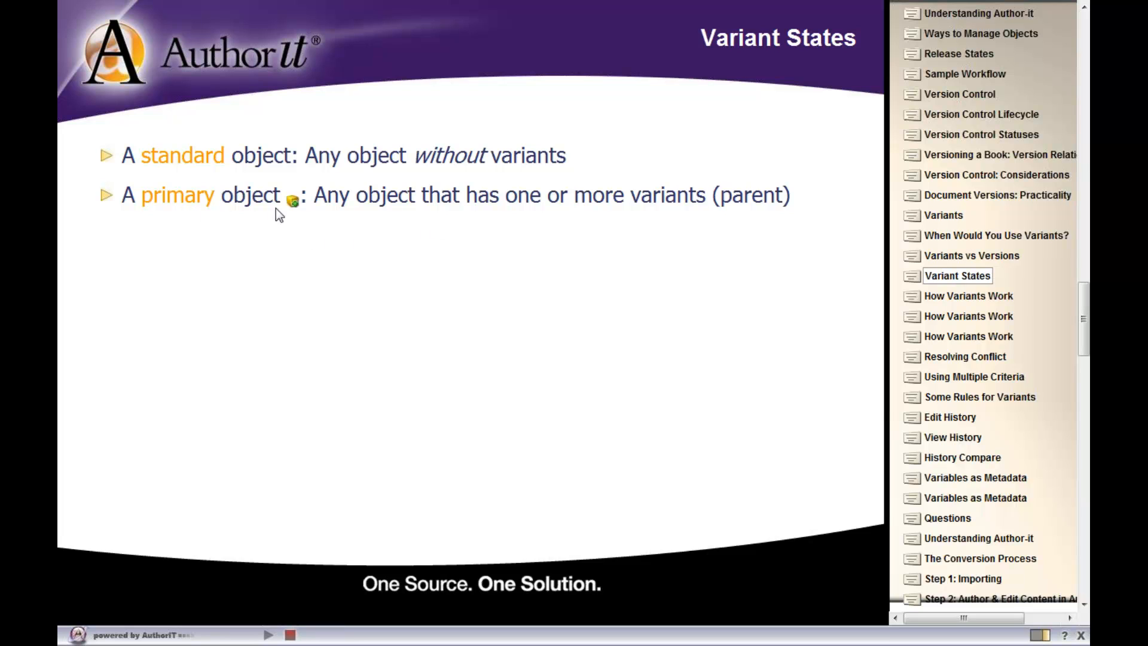
mouse_move(296, 217)
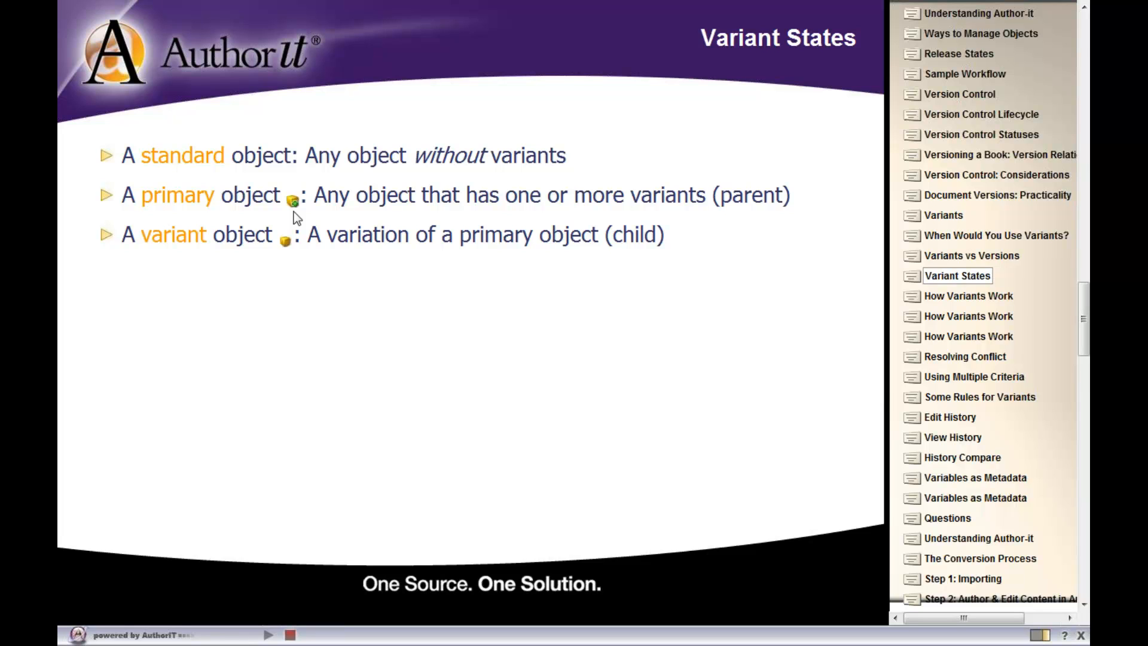
mouse_move(158, 207)
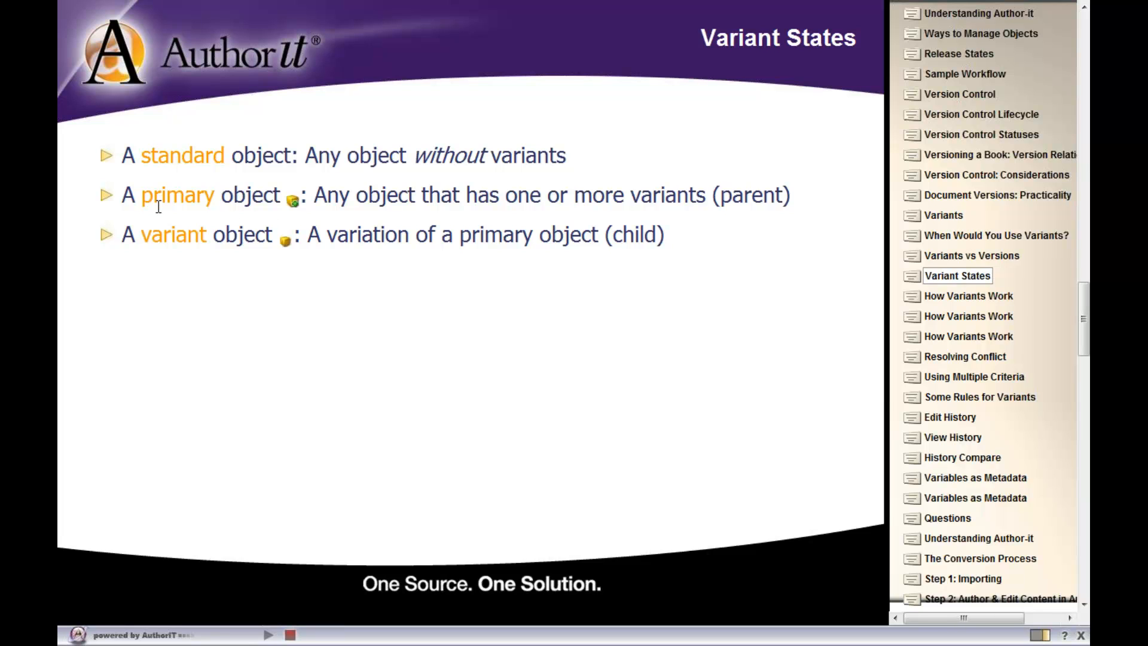
mouse_move(261, 206)
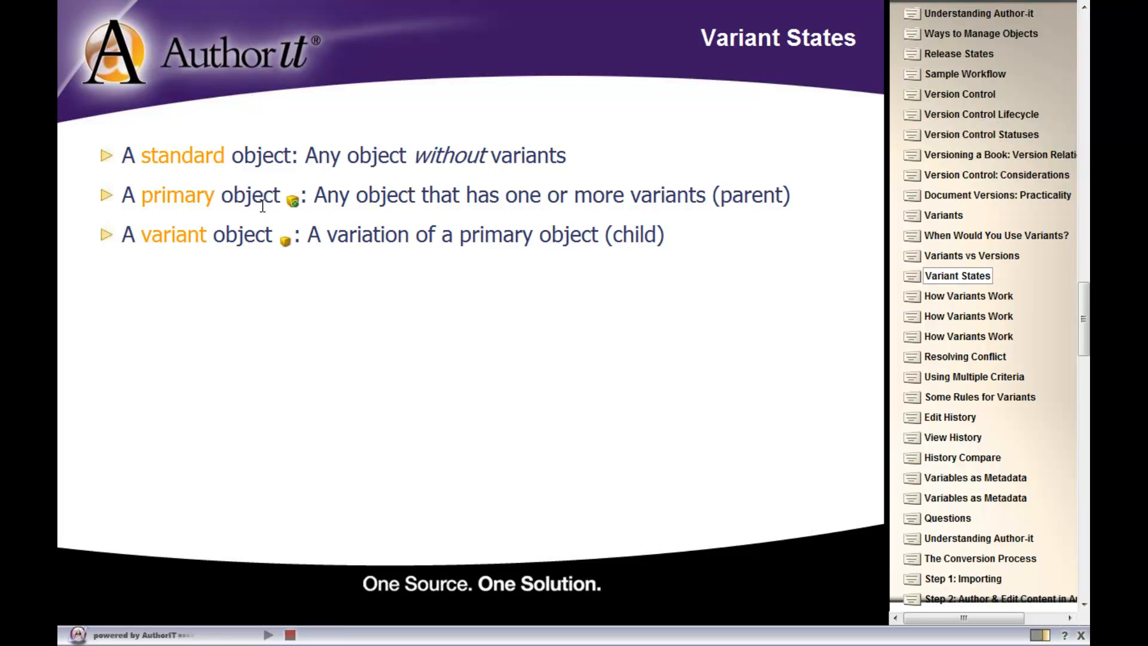
mouse_move(187, 257)
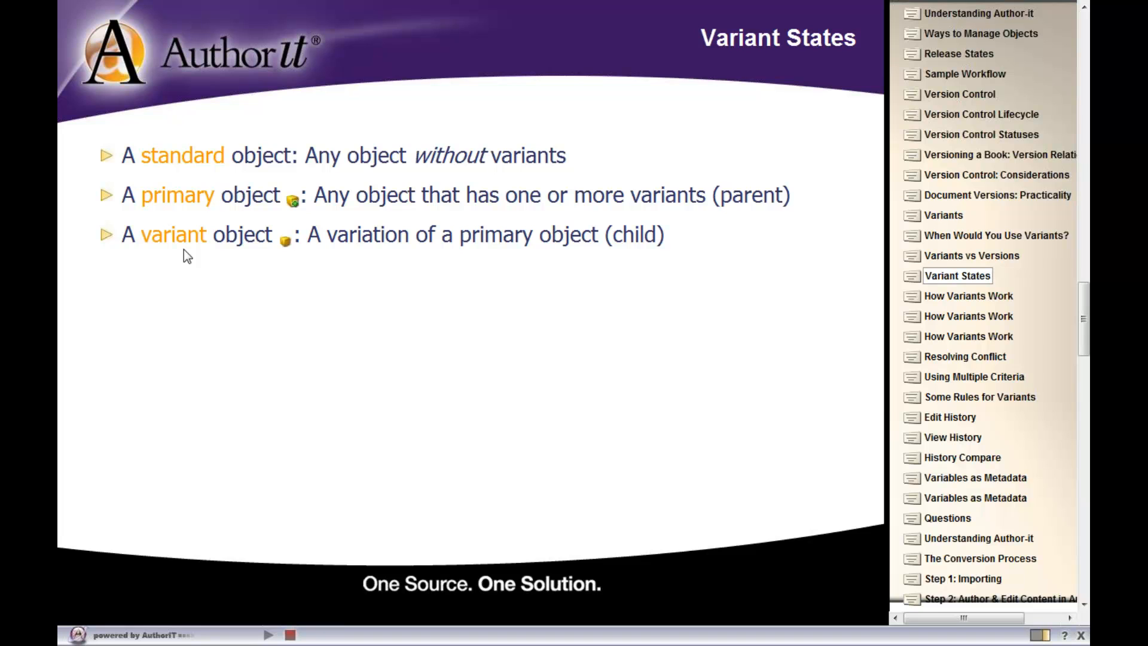
mouse_move(447, 313)
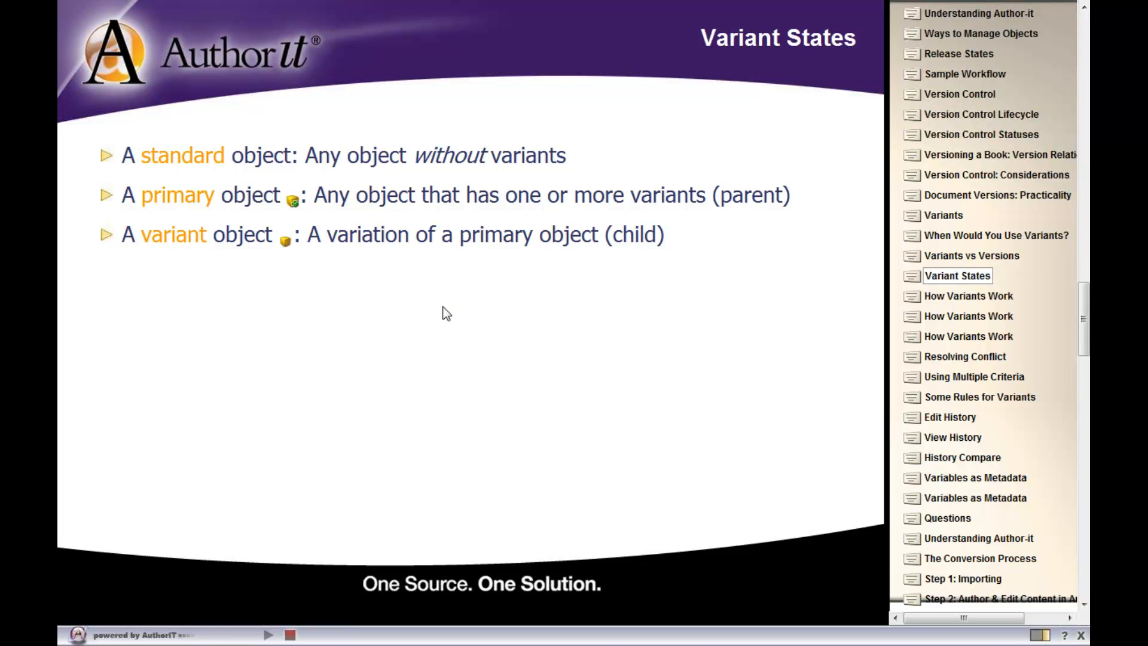
click(968, 296)
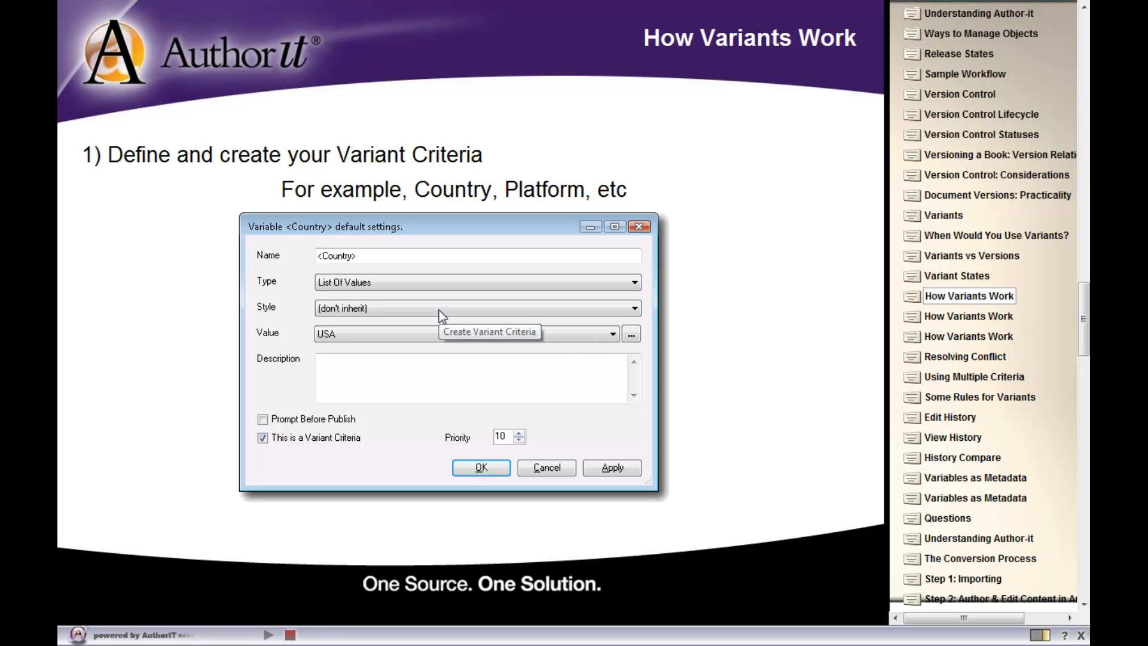
mouse_move(439, 316)
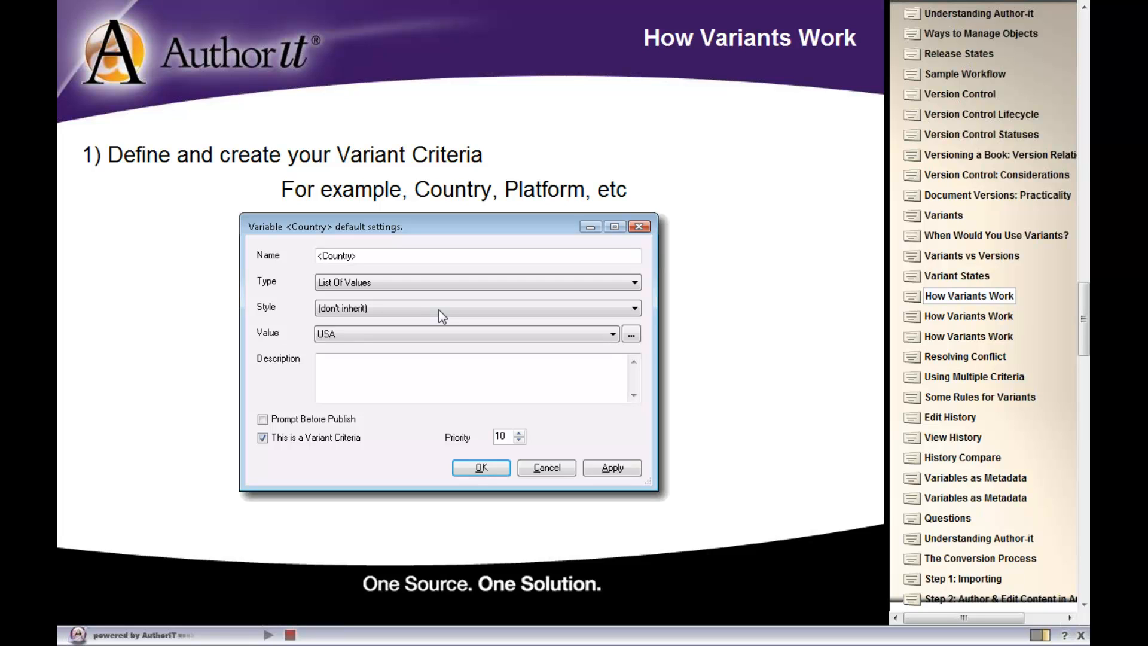
mouse_move(344, 293)
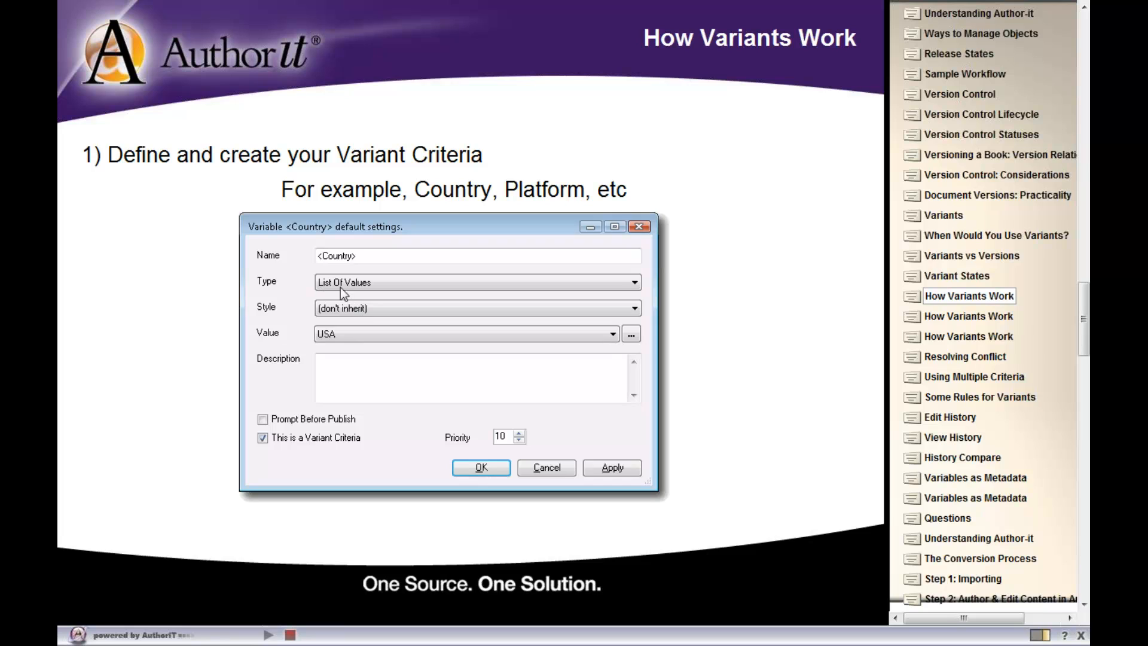
mouse_move(368, 291)
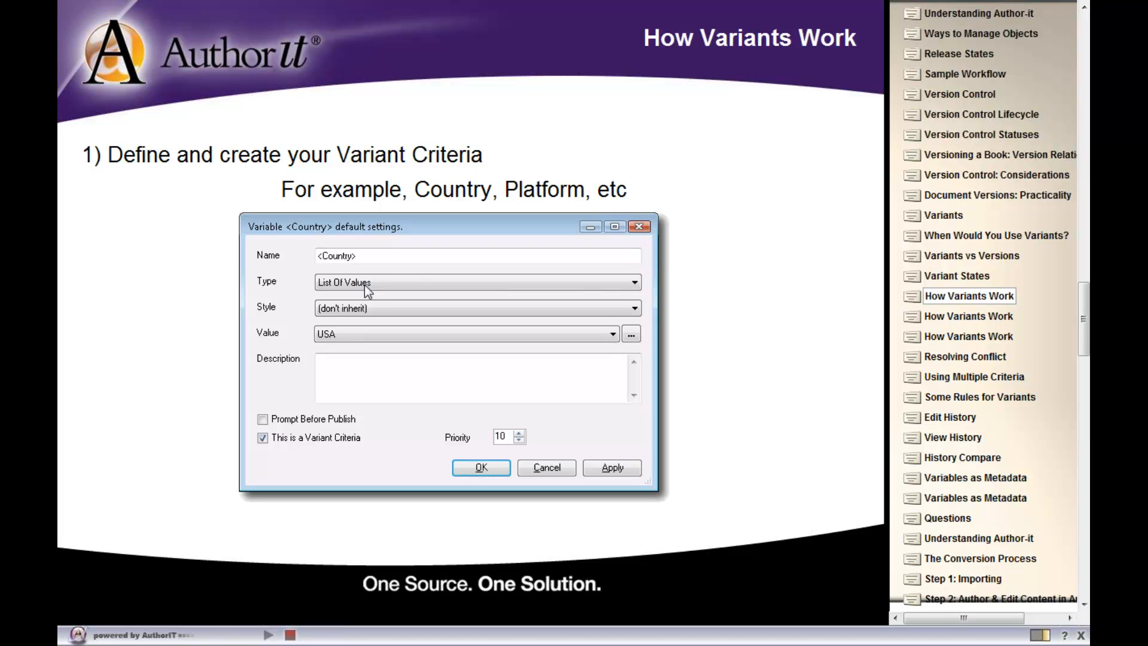
mouse_move(621, 340)
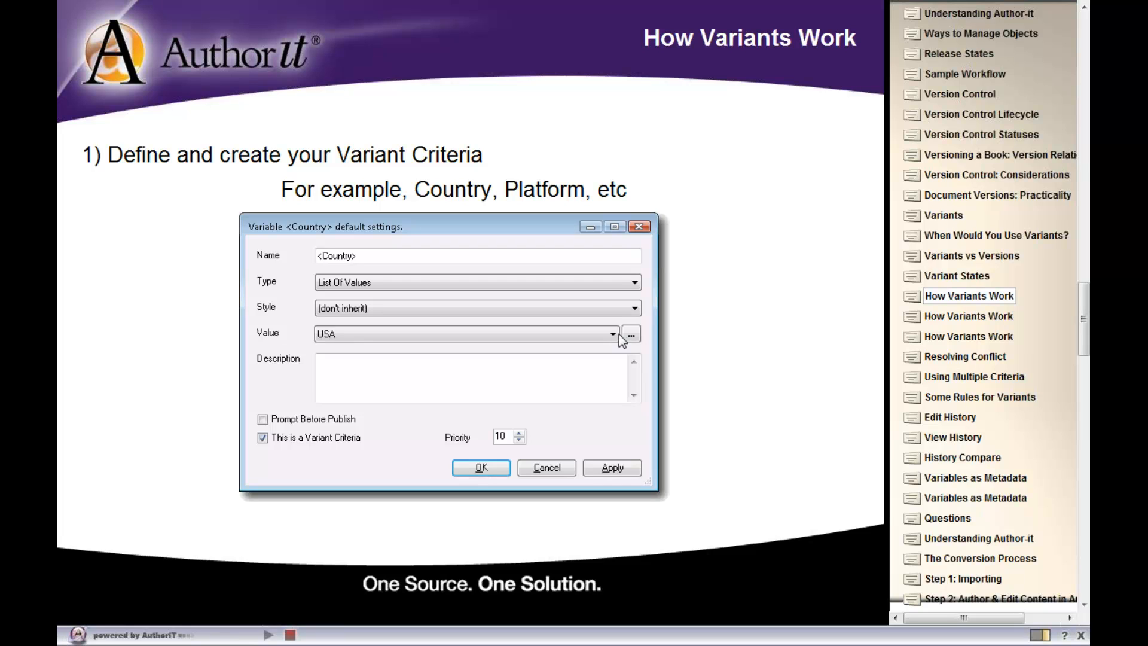
mouse_move(362, 450)
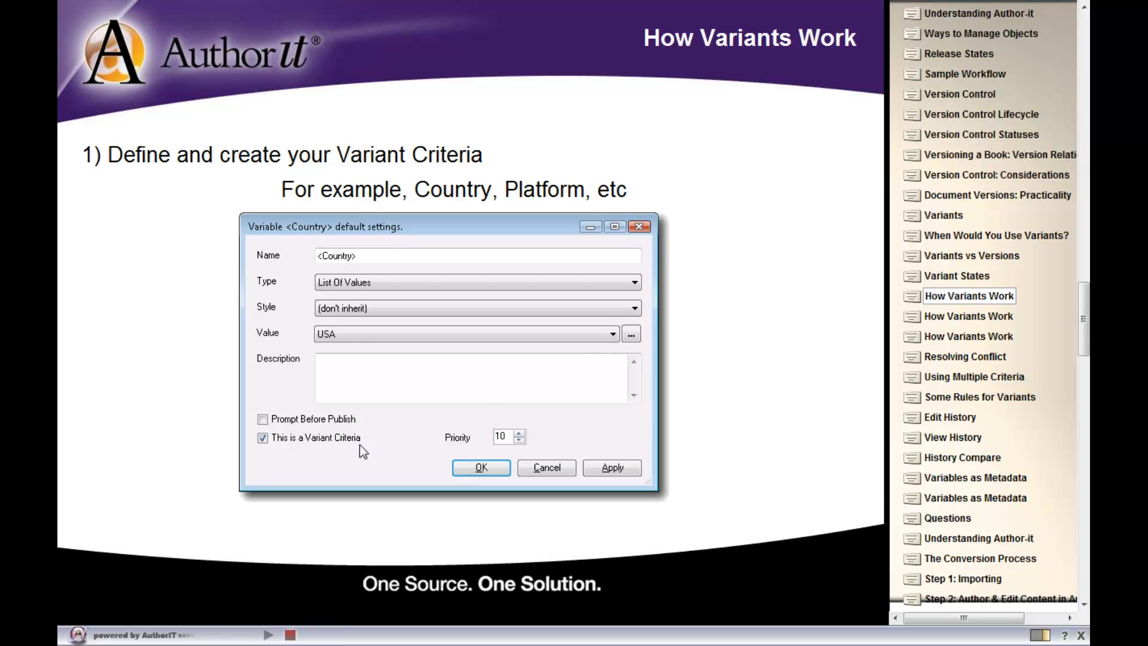
Toggle the 'This is a Variant Criteria' checkbox in the Country example demo.
click(263, 437)
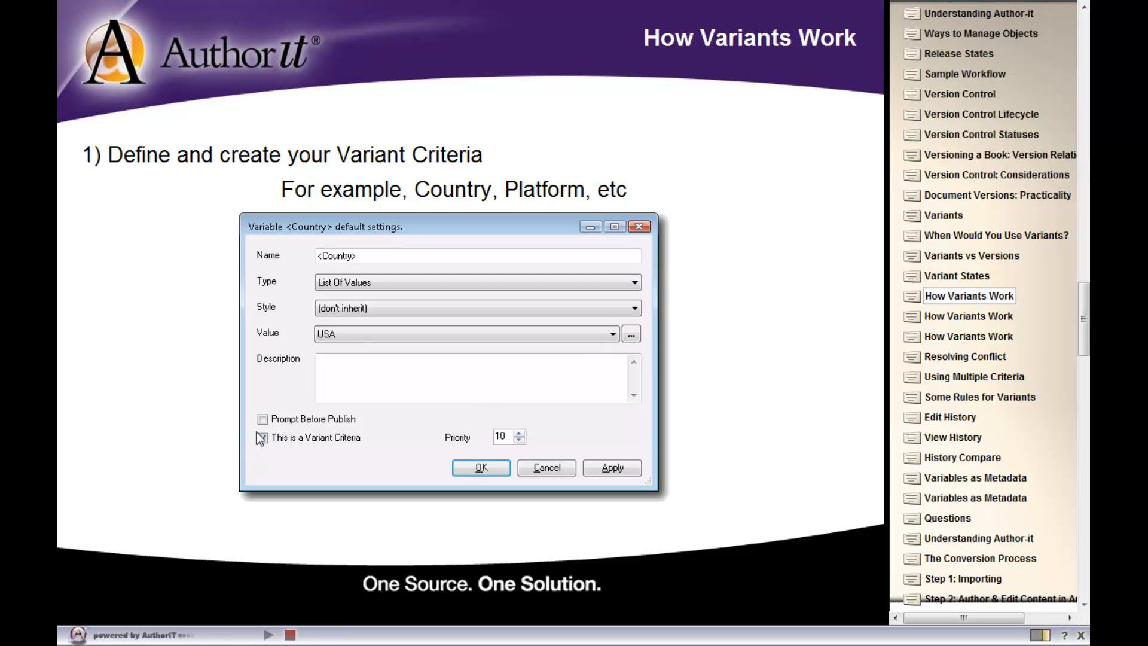
click(262, 437)
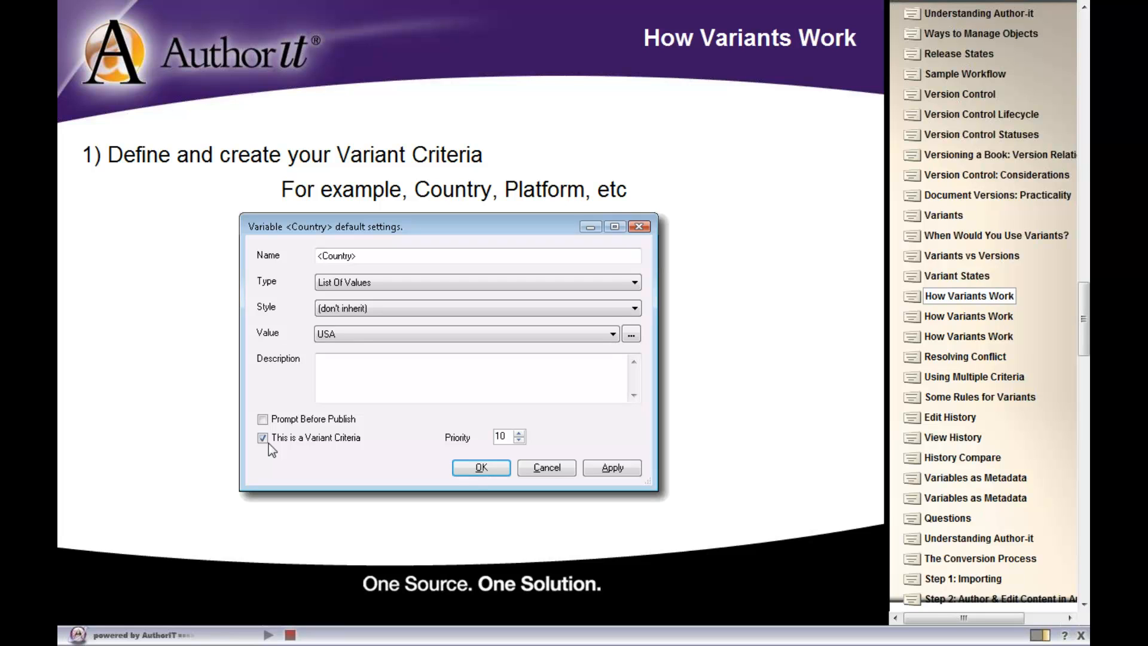
click(262, 437)
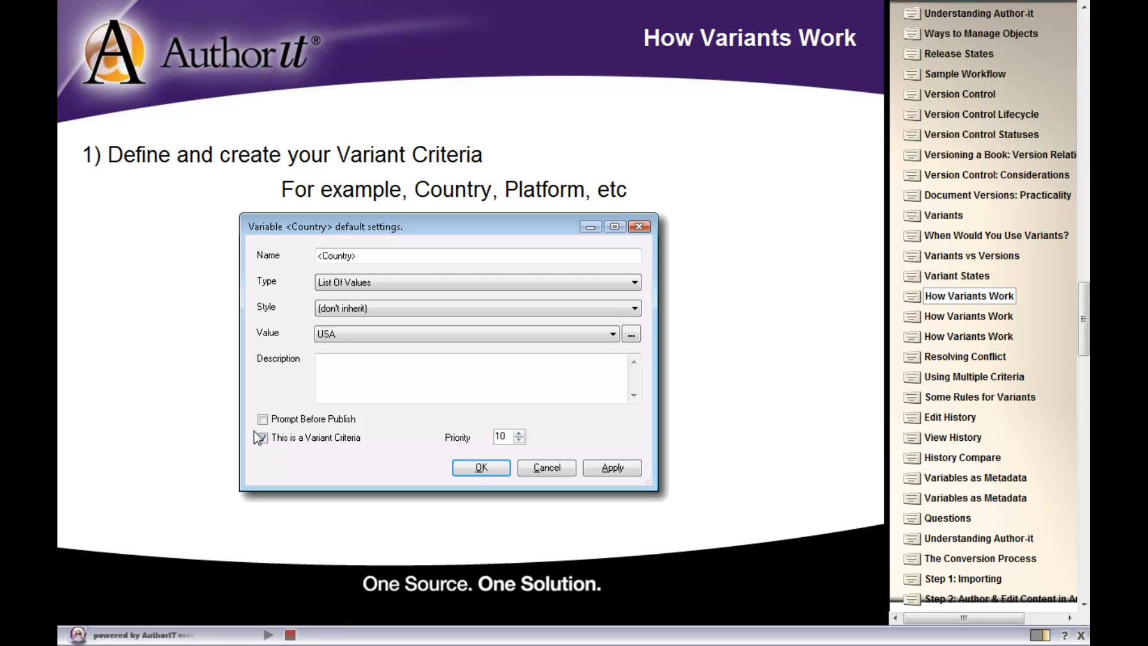
click(262, 437)
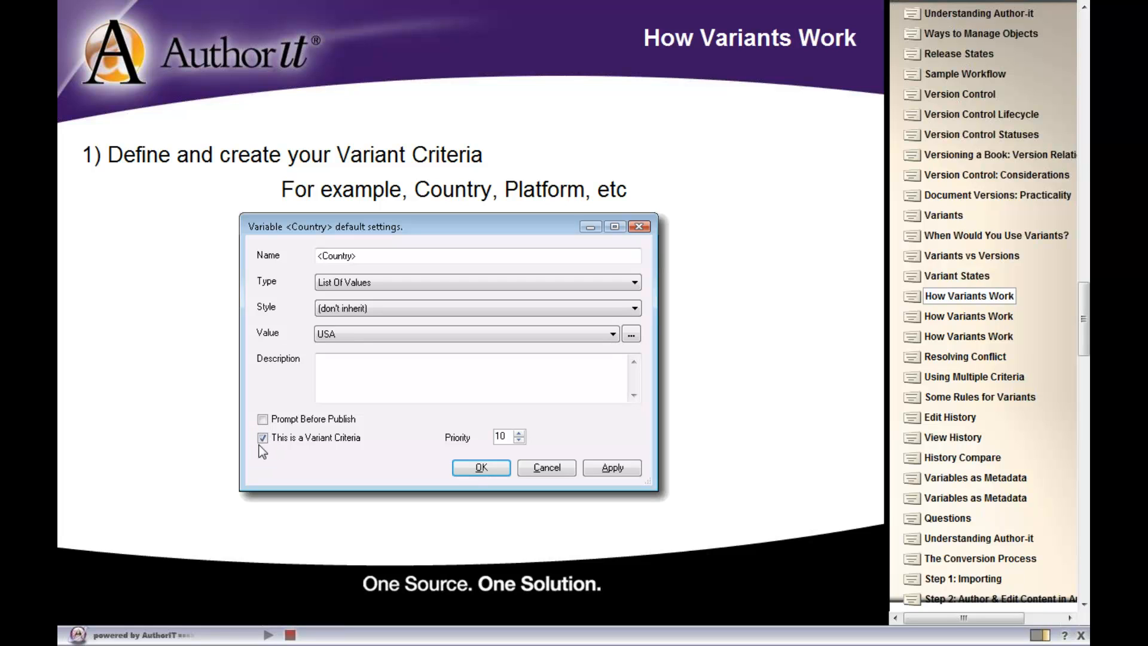
mouse_move(268, 450)
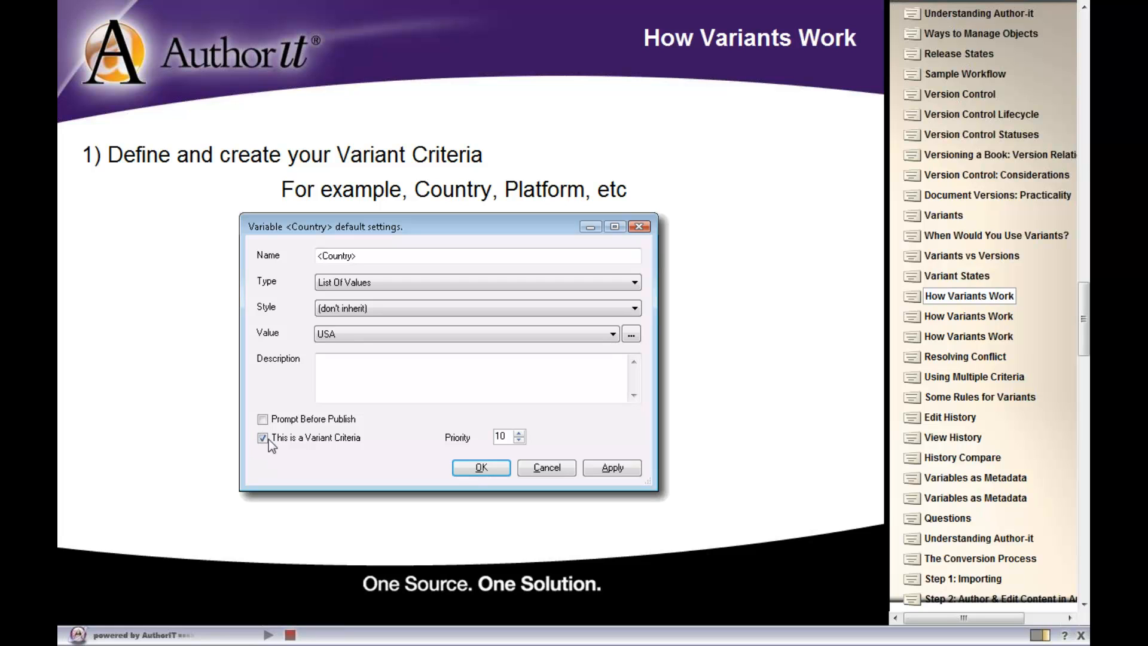
mouse_move(339, 465)
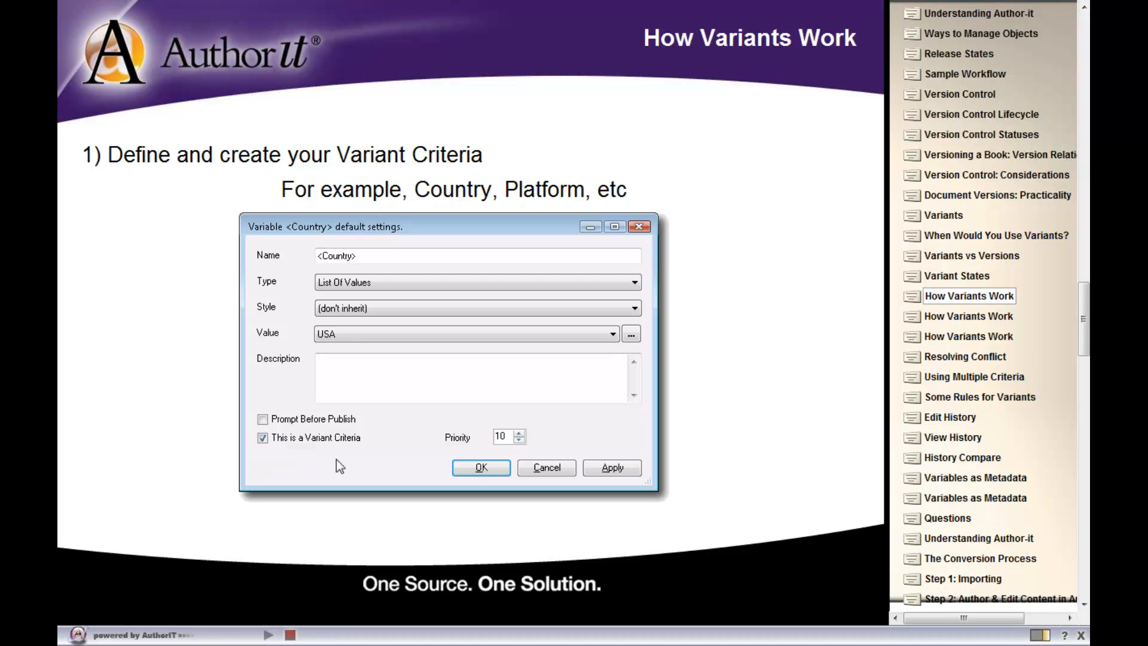
mouse_move(346, 466)
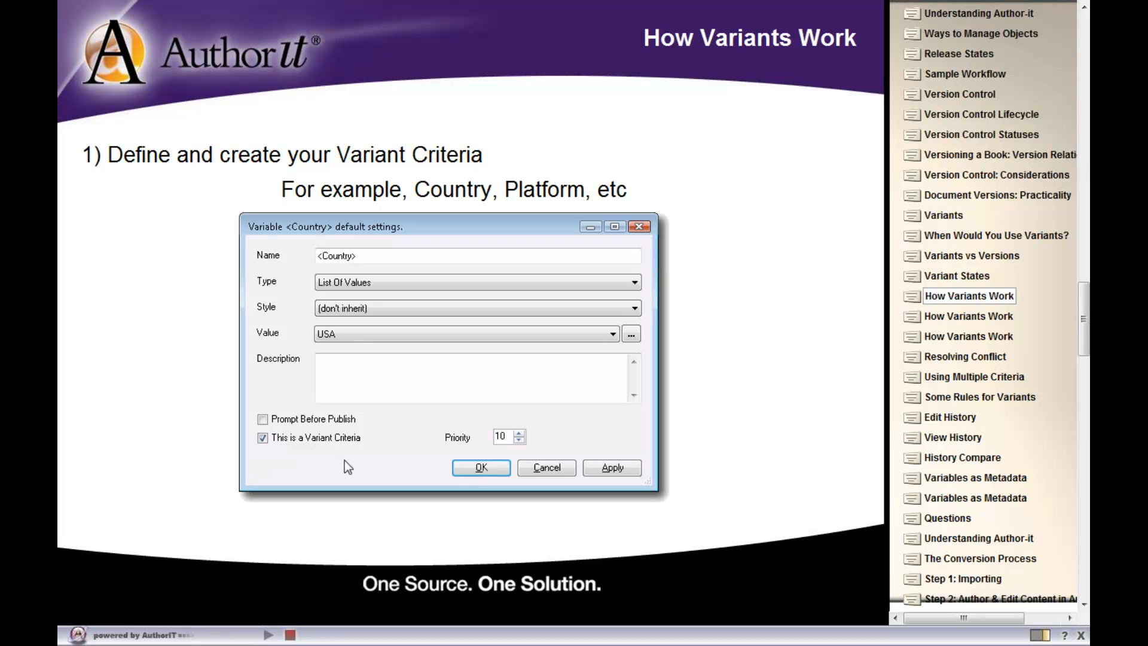
mouse_move(675, 505)
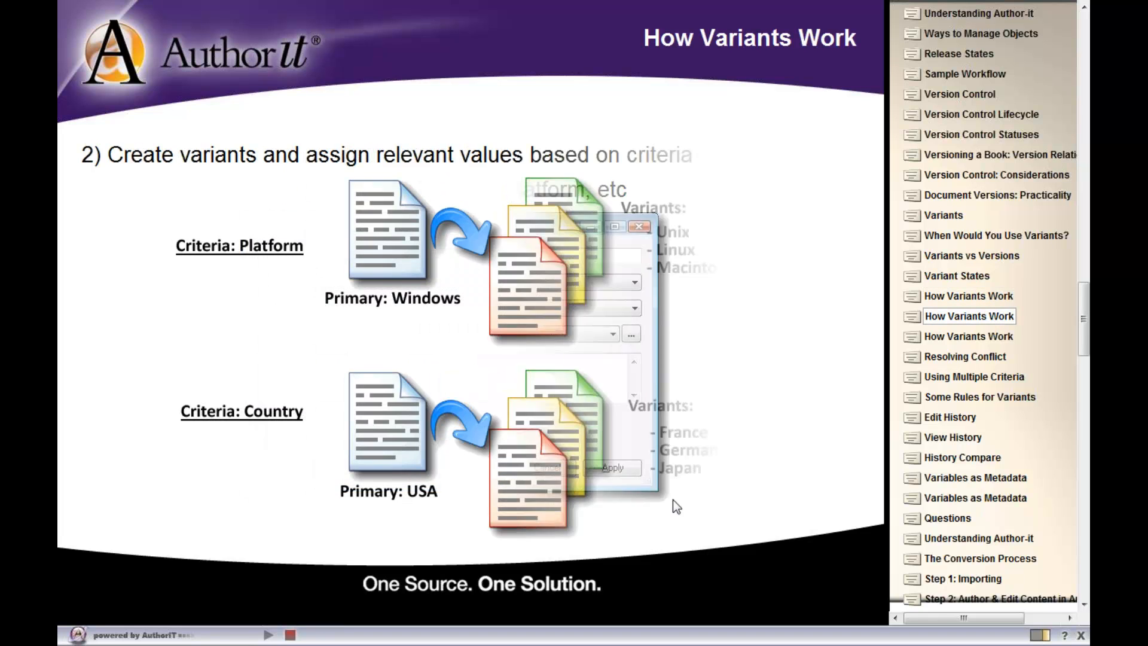
Show the second How Variants Work slide on creating Platform and Country variants.
click(638, 226)
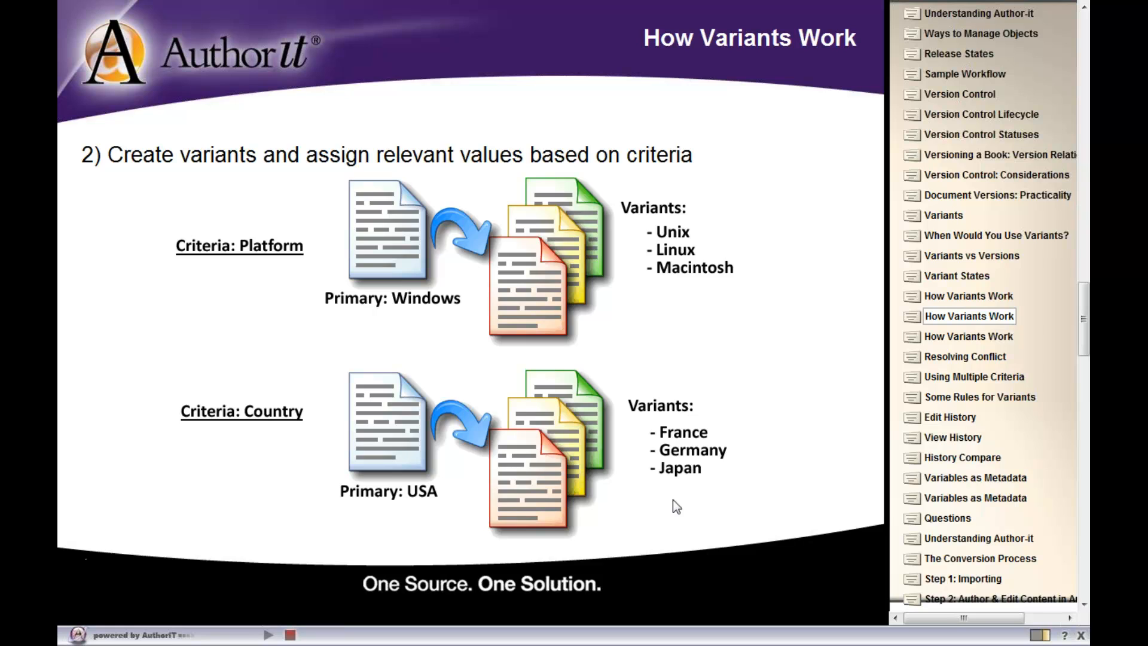
mouse_move(726, 460)
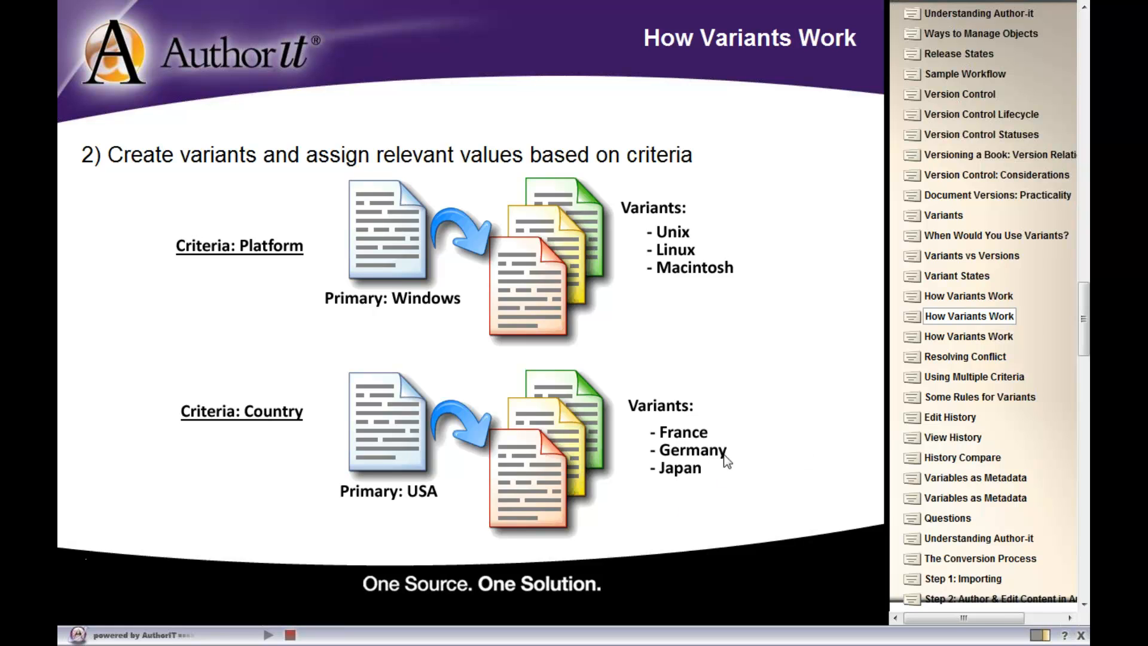
mouse_move(706, 477)
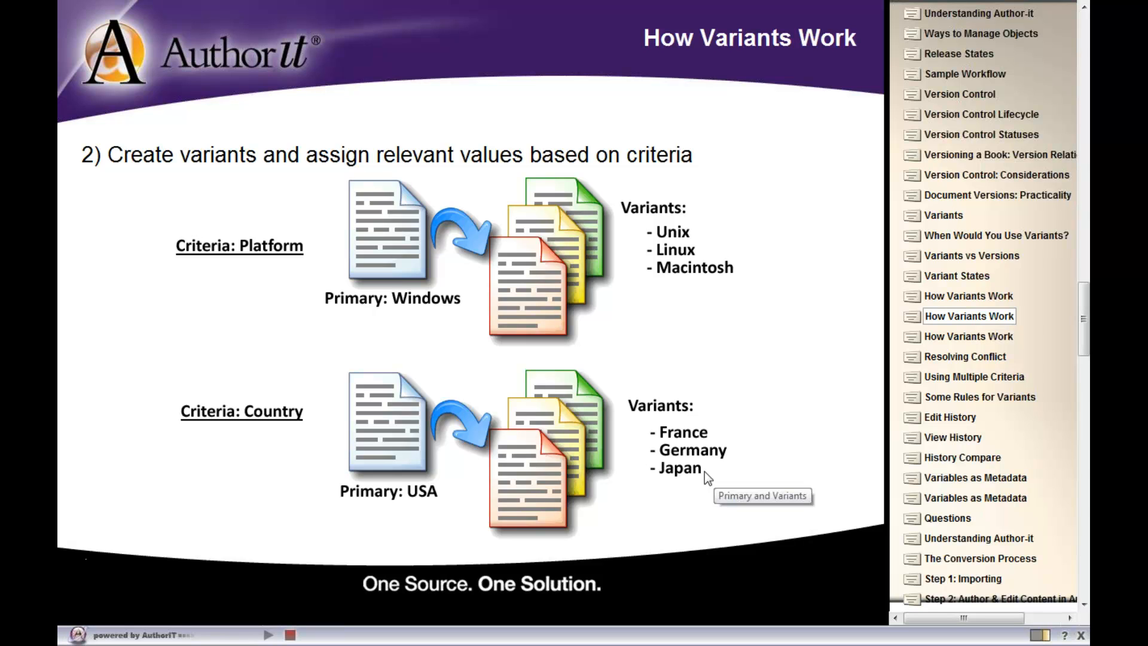
mouse_move(707, 476)
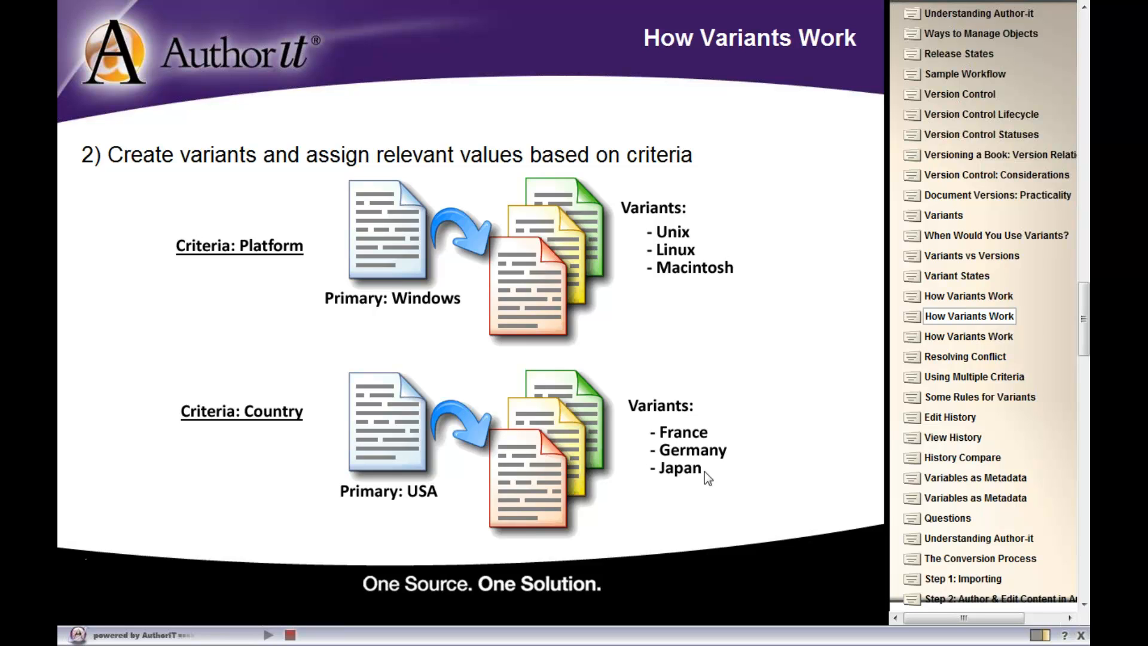
mouse_move(326, 262)
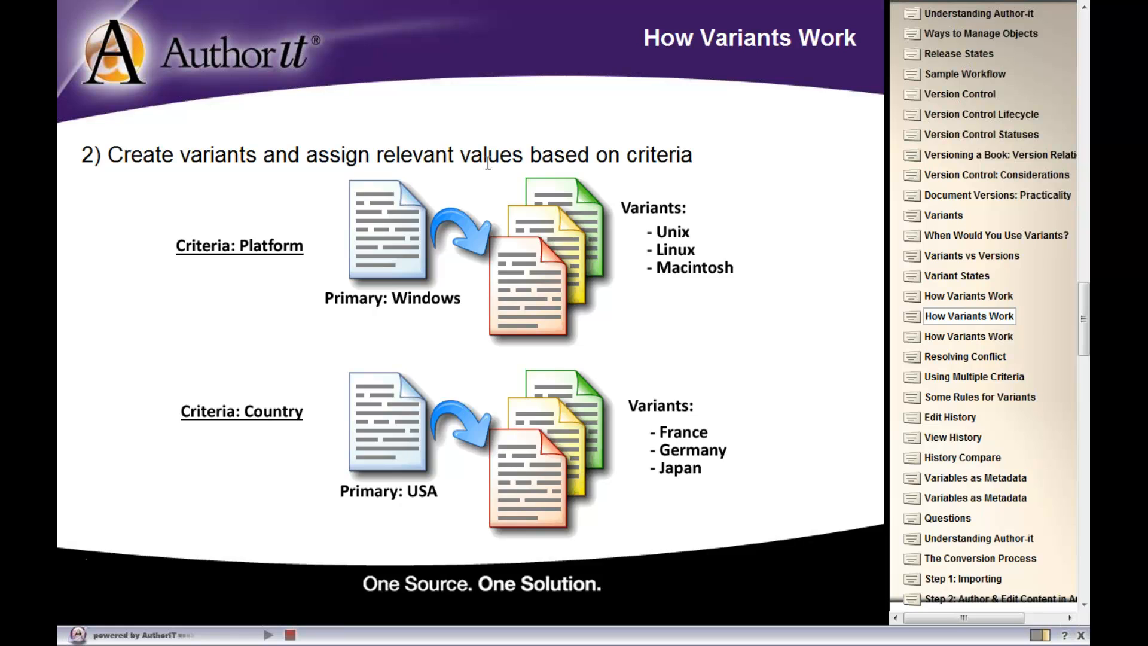
mouse_move(691, 251)
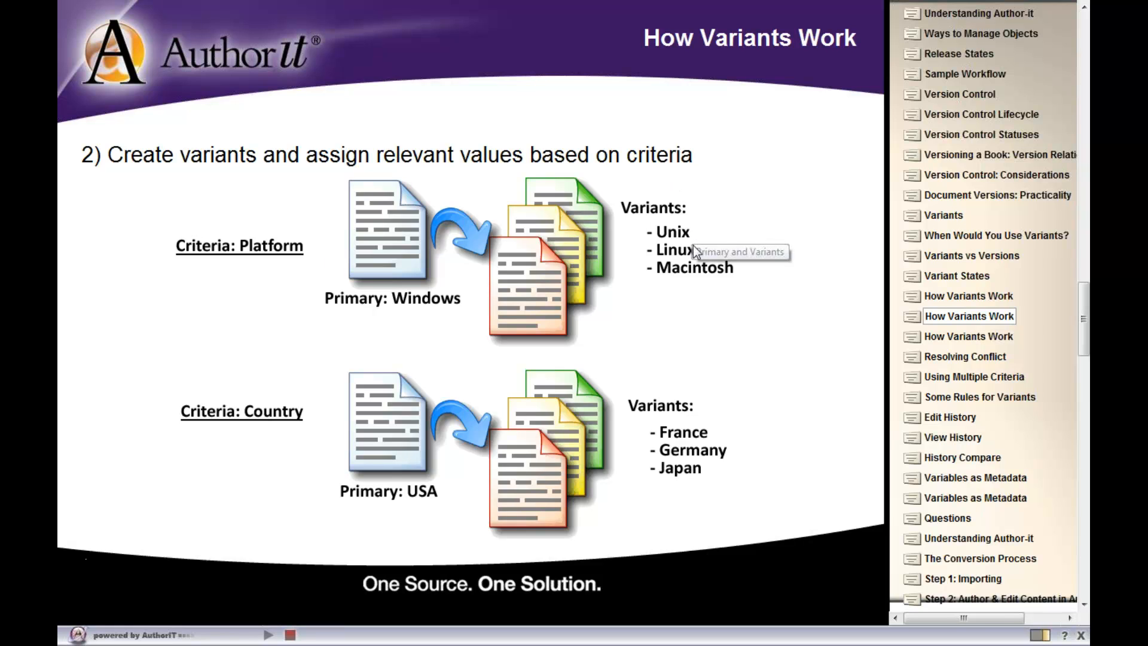
mouse_move(746, 277)
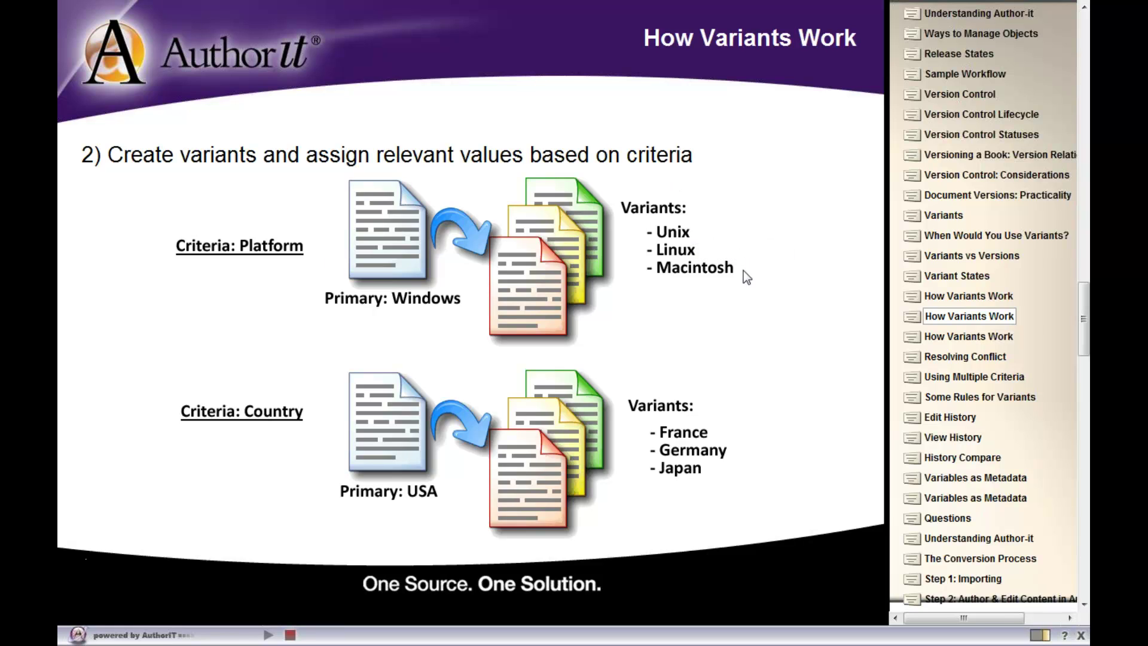
mouse_move(718, 348)
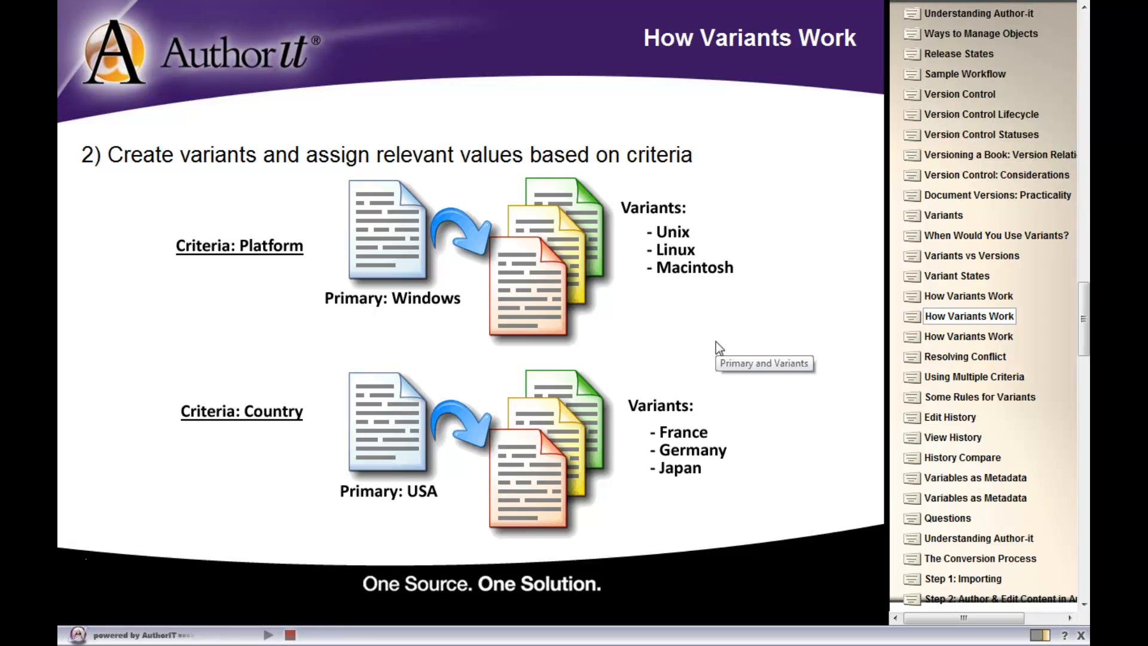
mouse_move(719, 348)
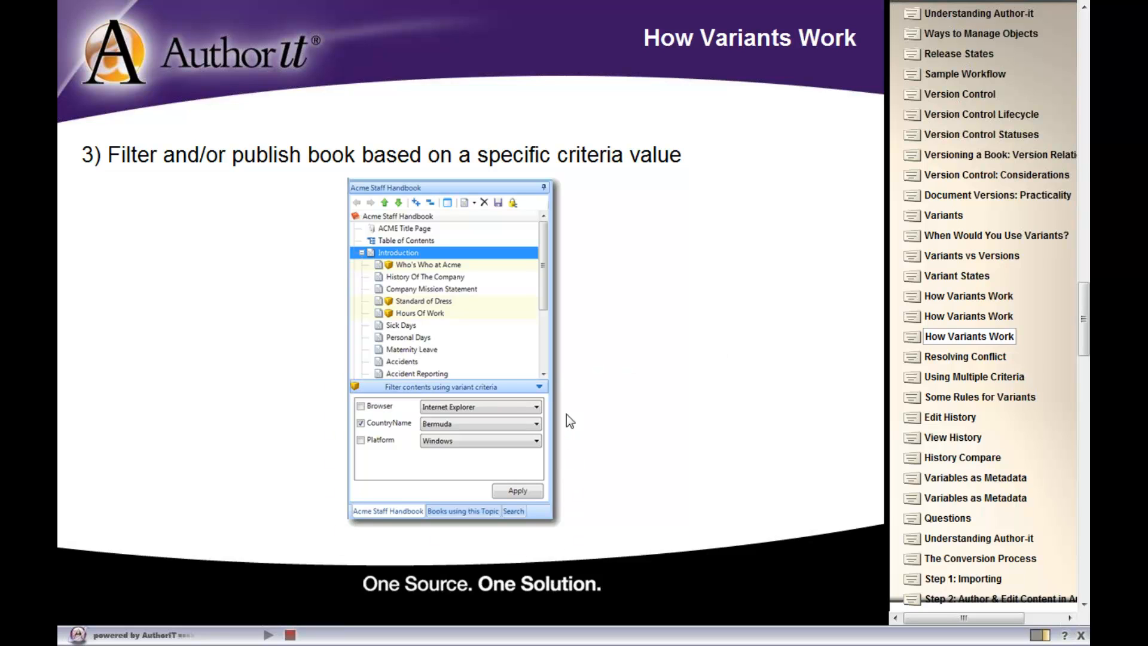
mouse_move(563, 384)
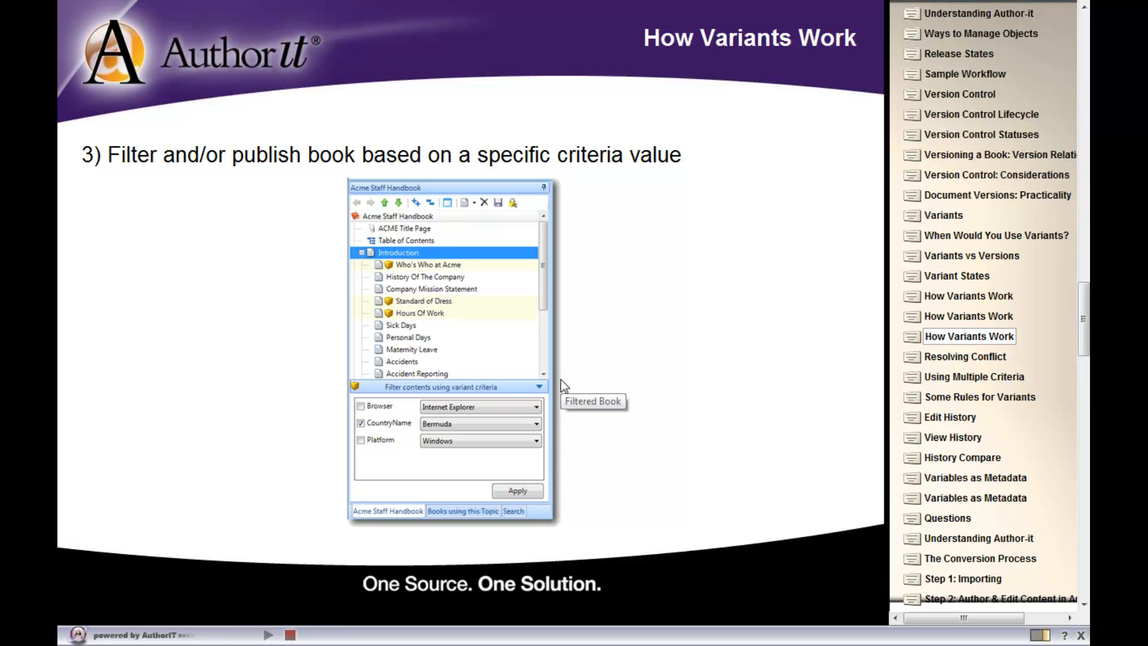
mouse_move(561, 391)
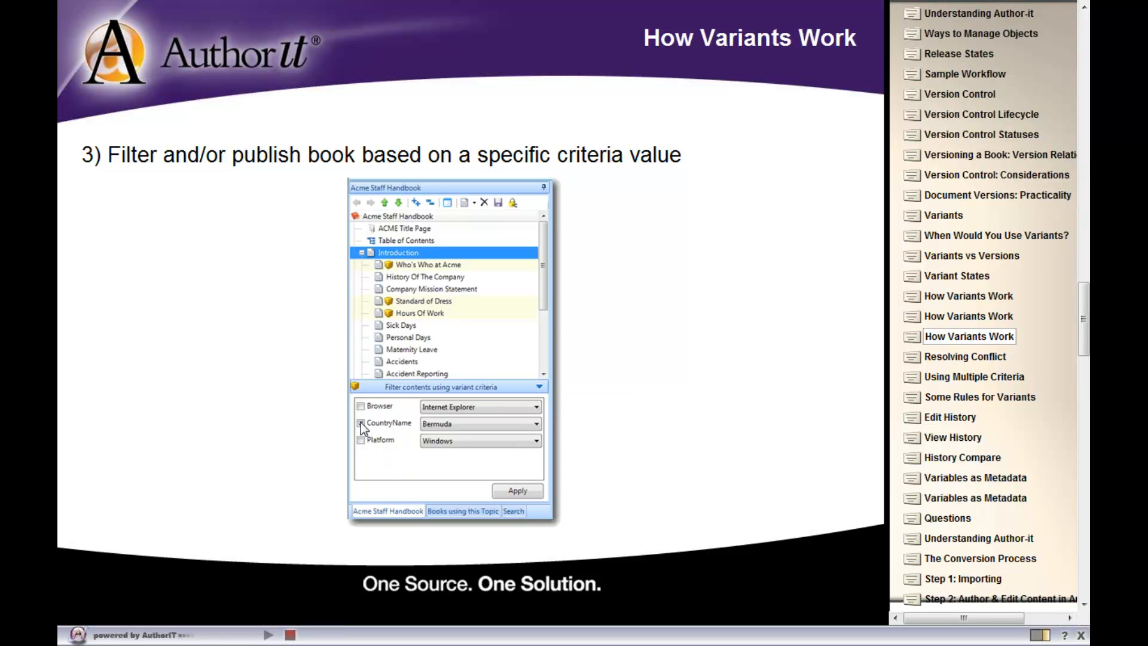
Show the third How Variants Work slide on filtering and publishing a book.
click(360, 423)
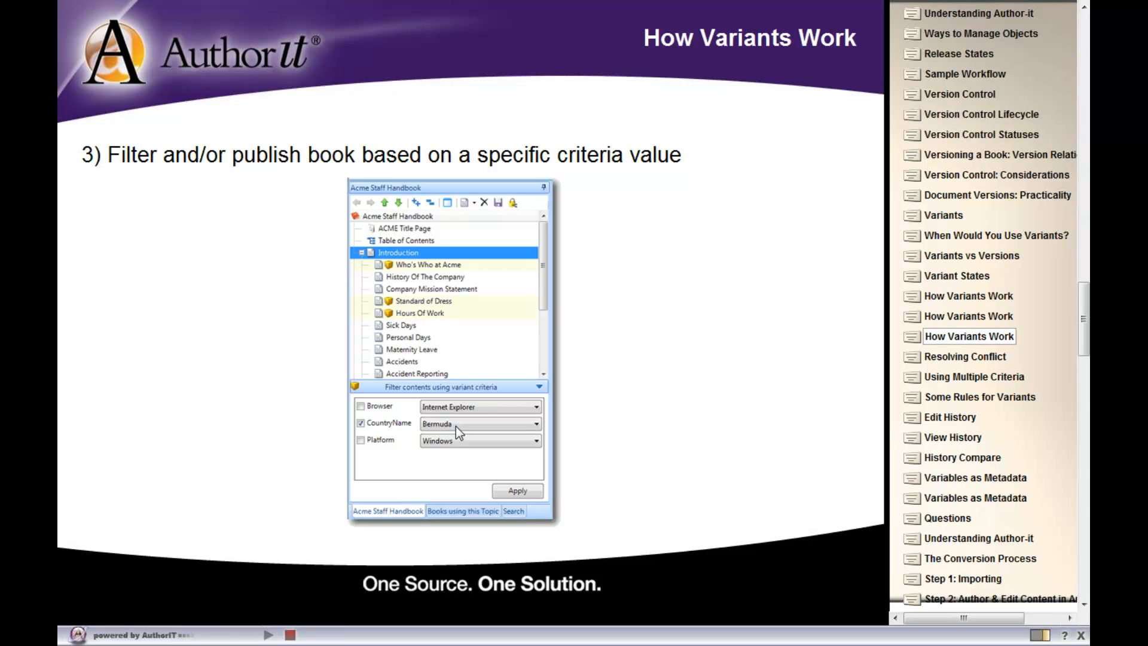
mouse_move(354, 436)
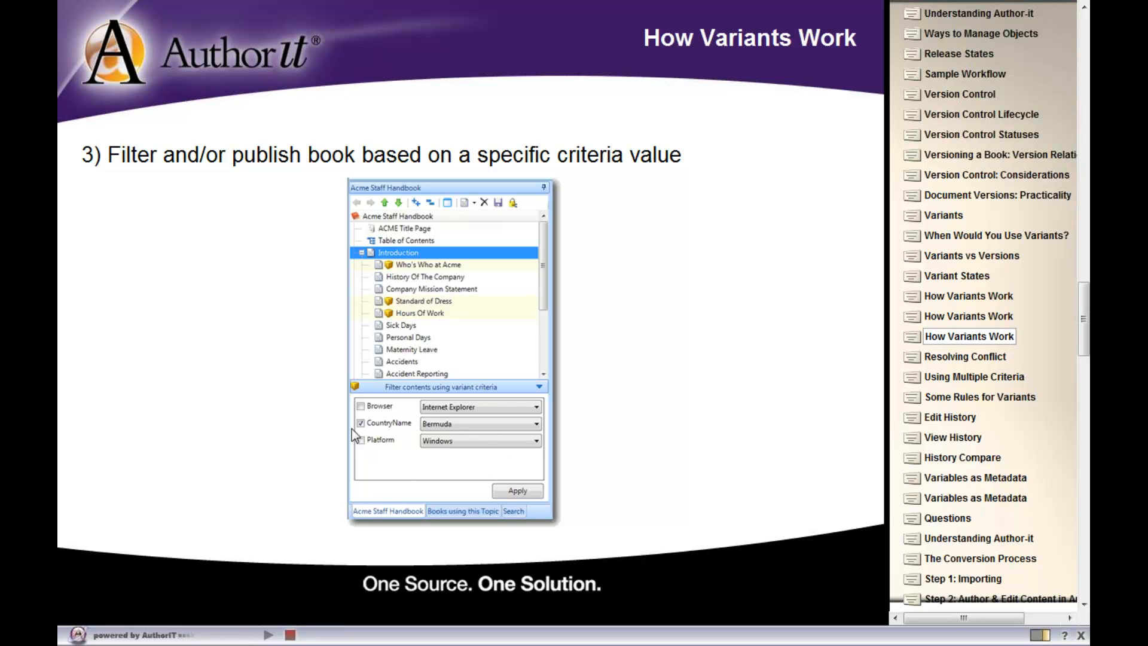
mouse_move(469, 434)
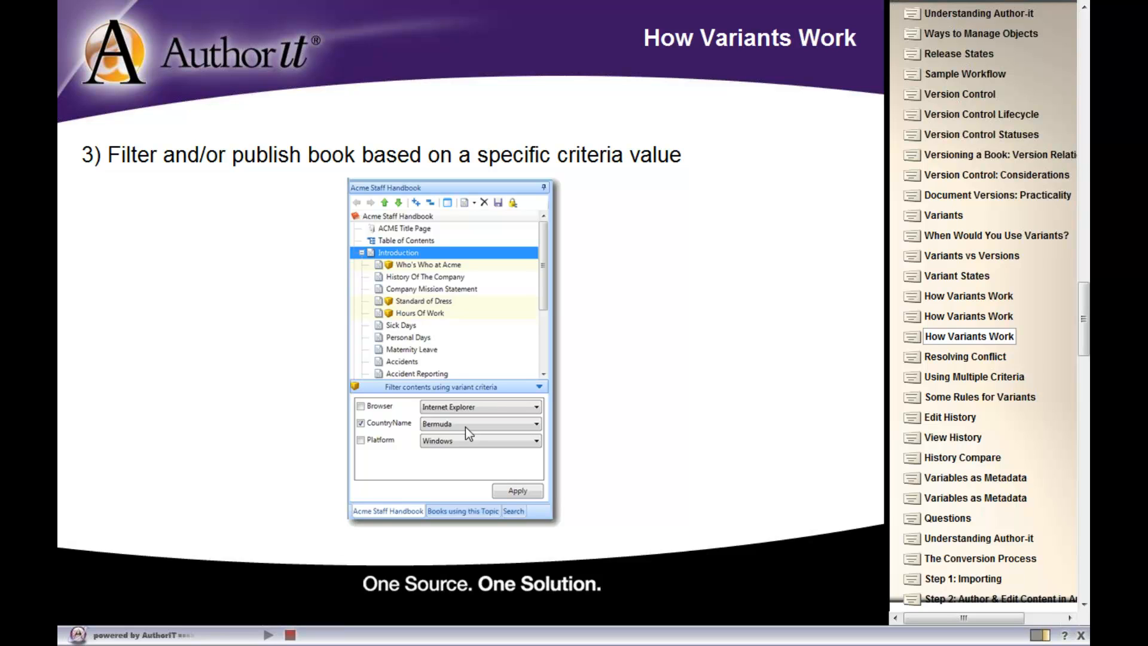
mouse_move(427, 294)
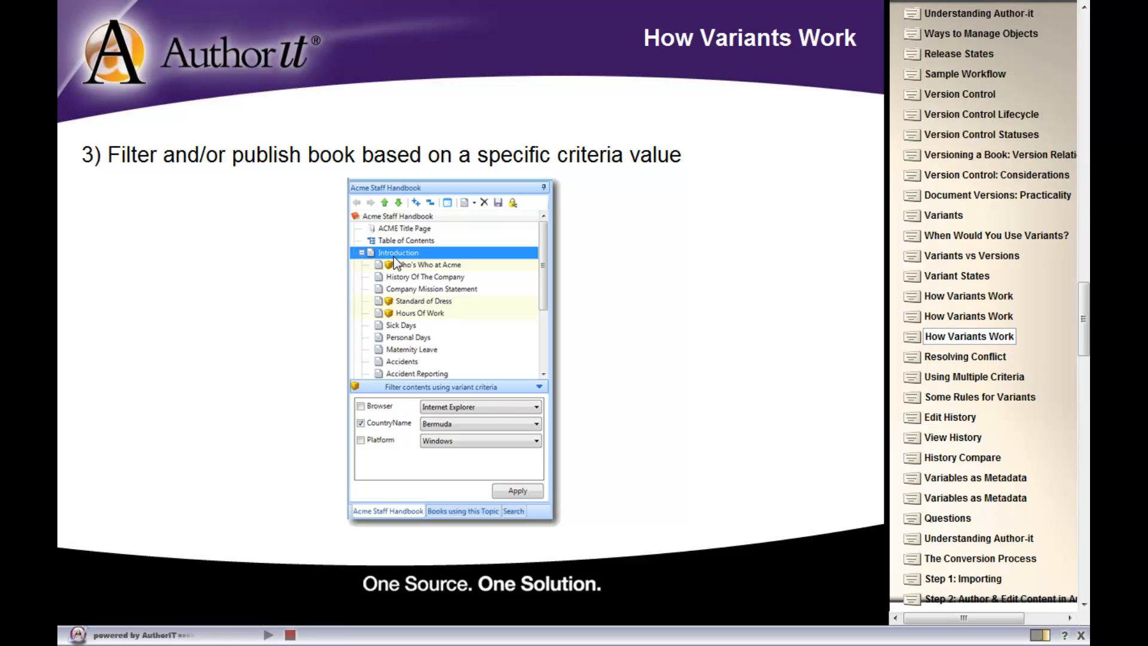
mouse_move(454, 401)
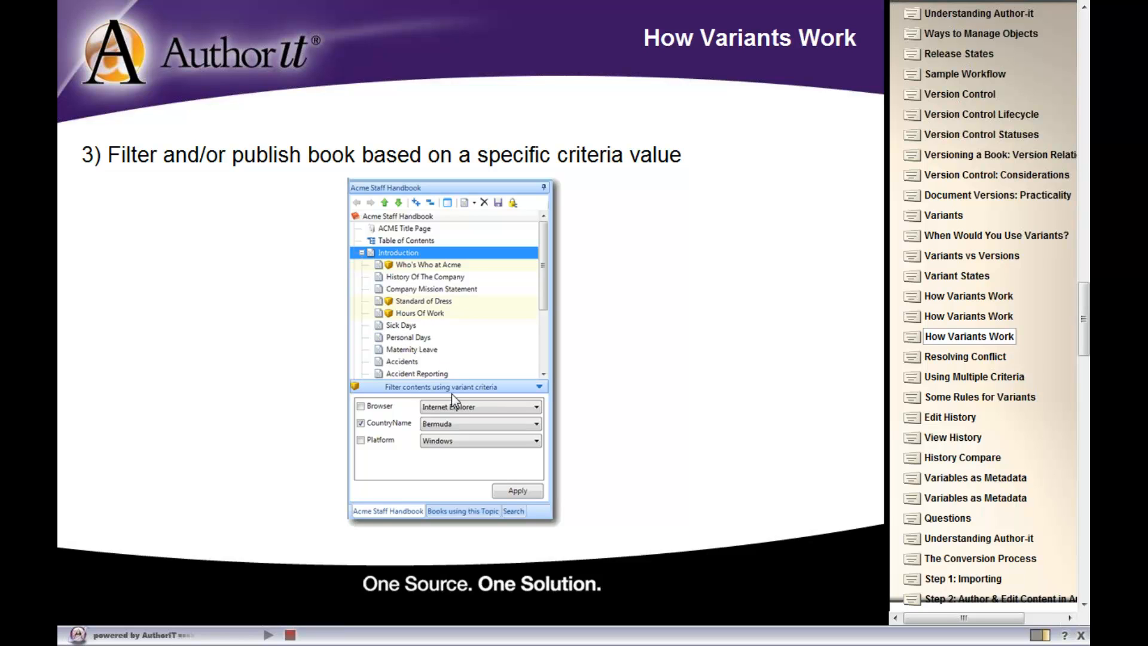
mouse_move(447, 423)
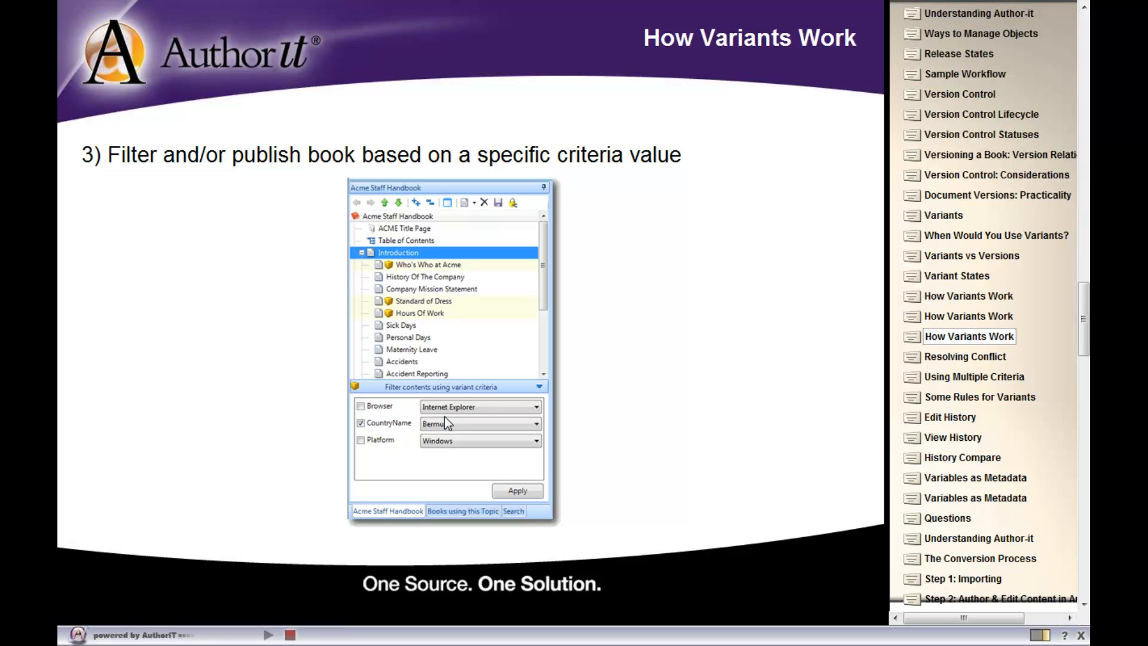
mouse_move(451, 466)
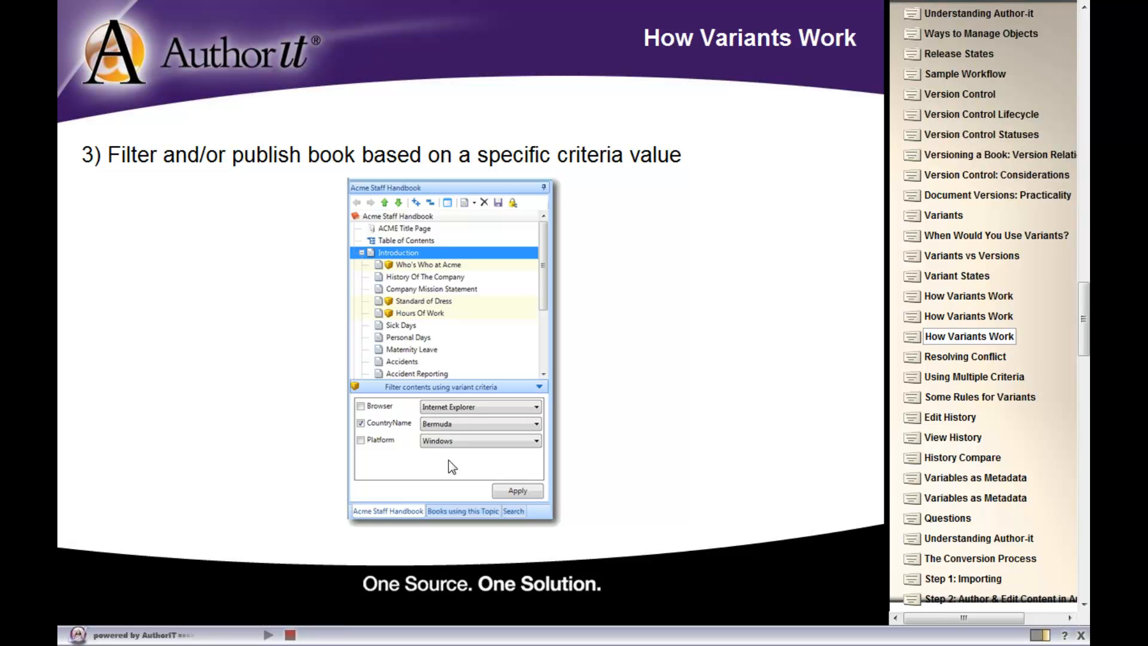
mouse_move(450, 440)
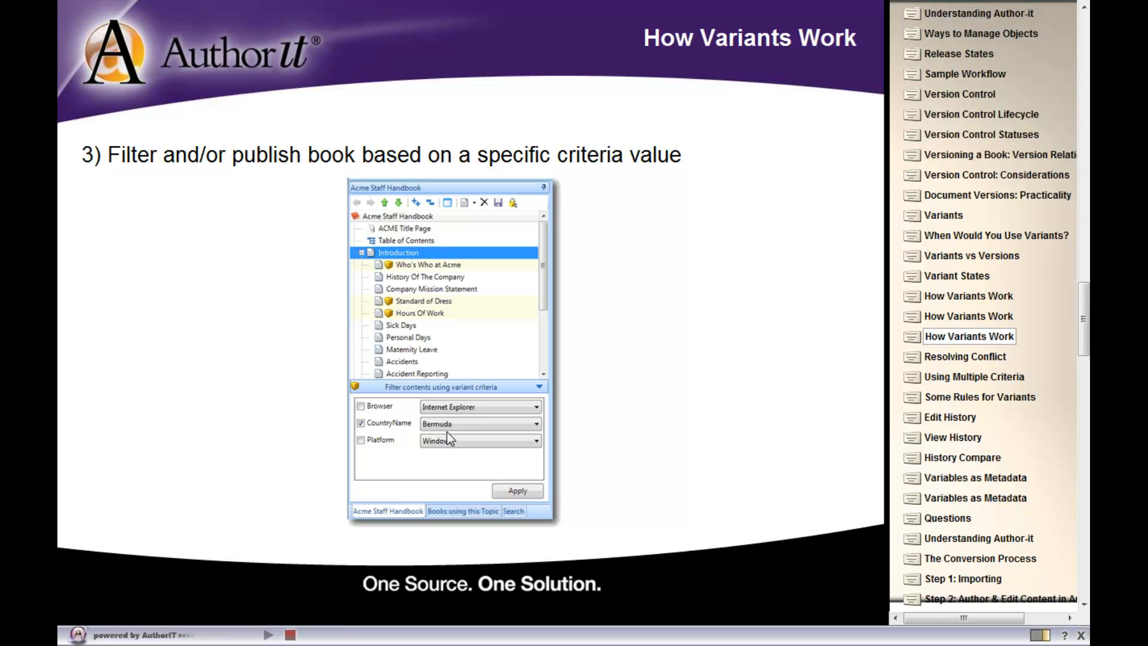
mouse_move(373, 342)
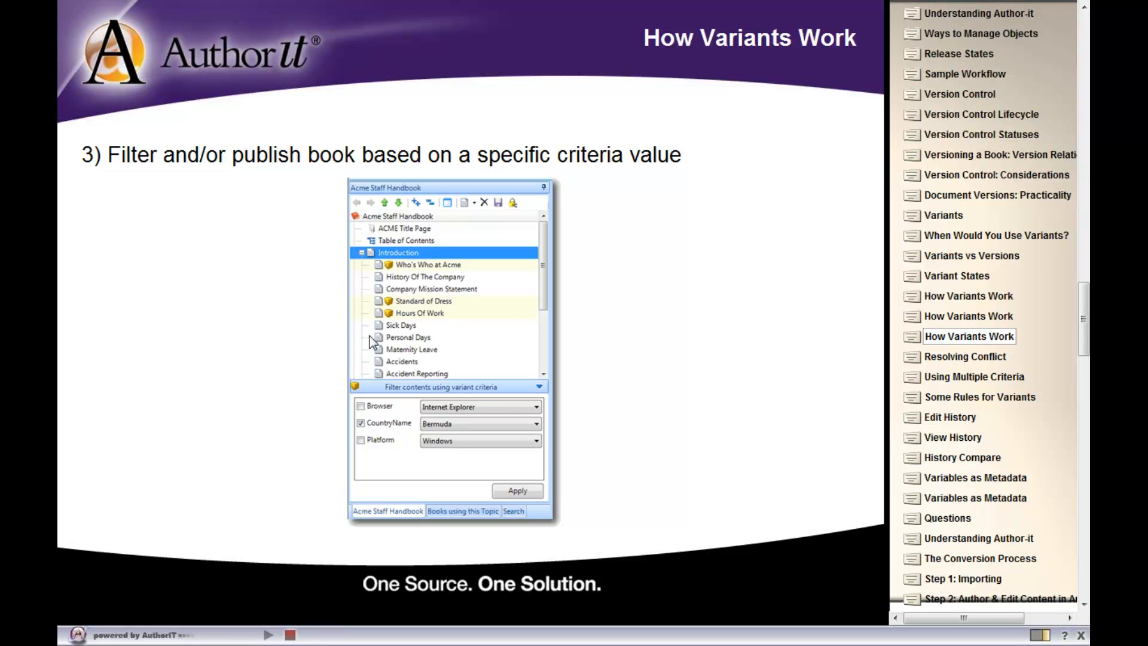
mouse_move(404, 344)
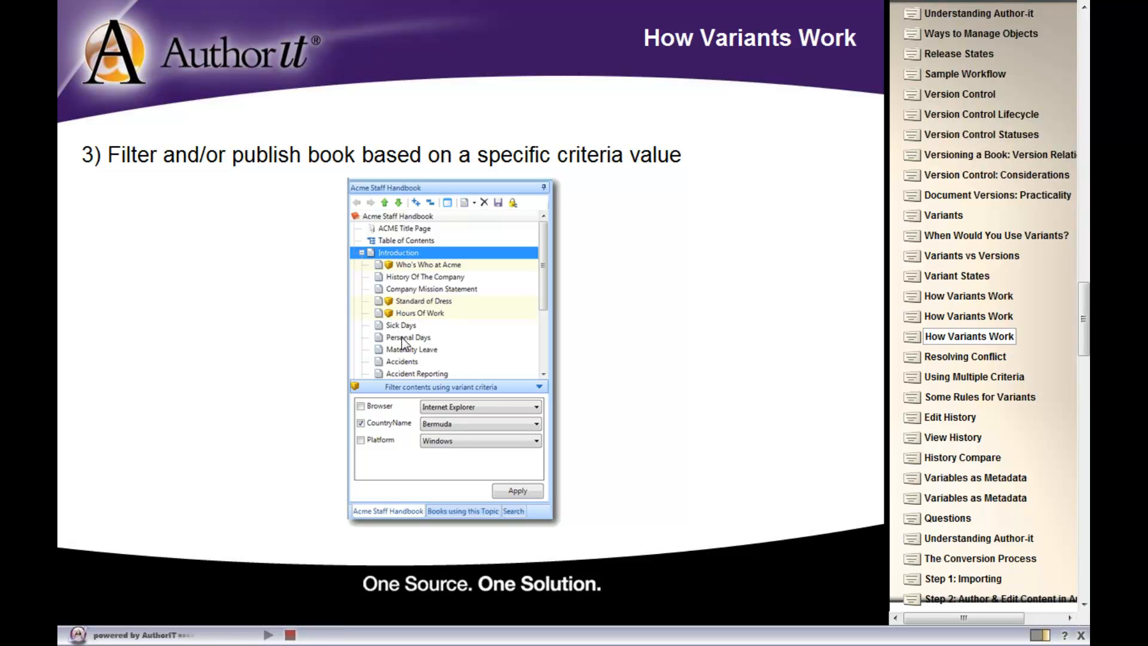